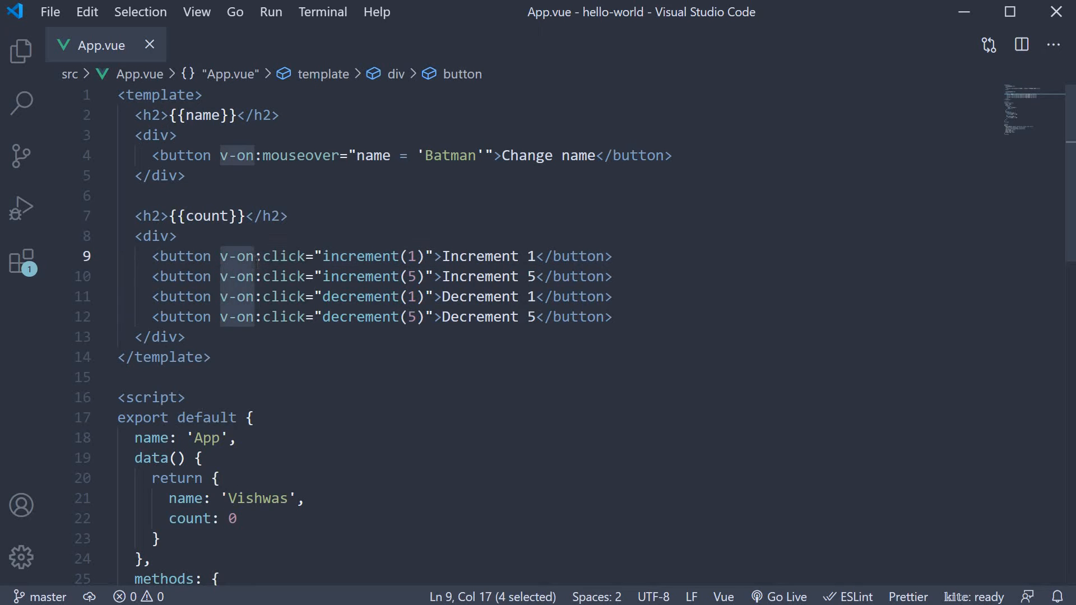
{"action": "key", "text": "shift+Right"}
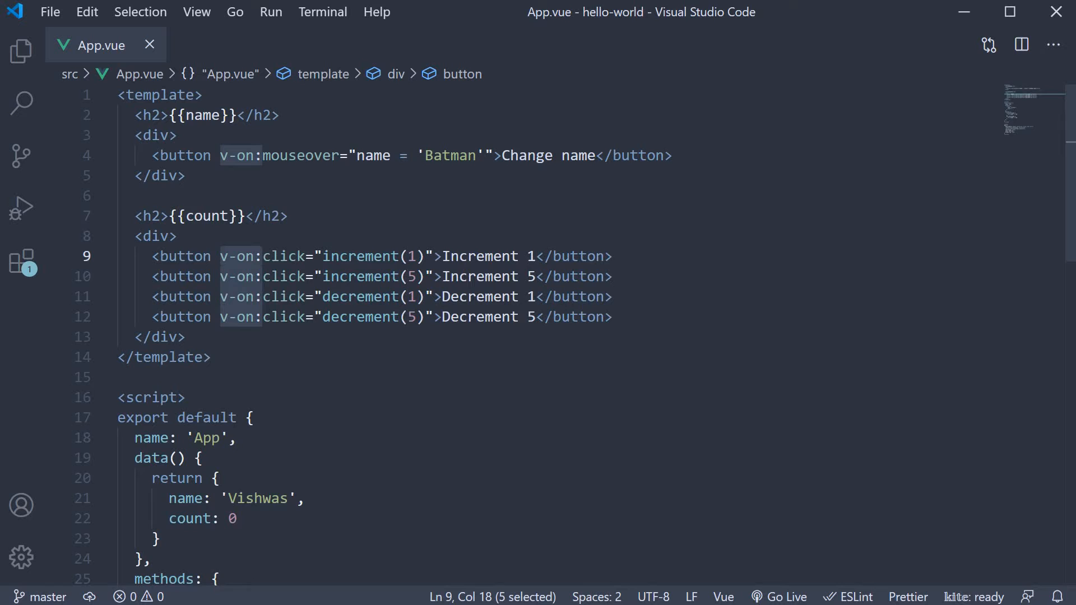
{"action": "mouse_move", "coordinate": [555, 392]}
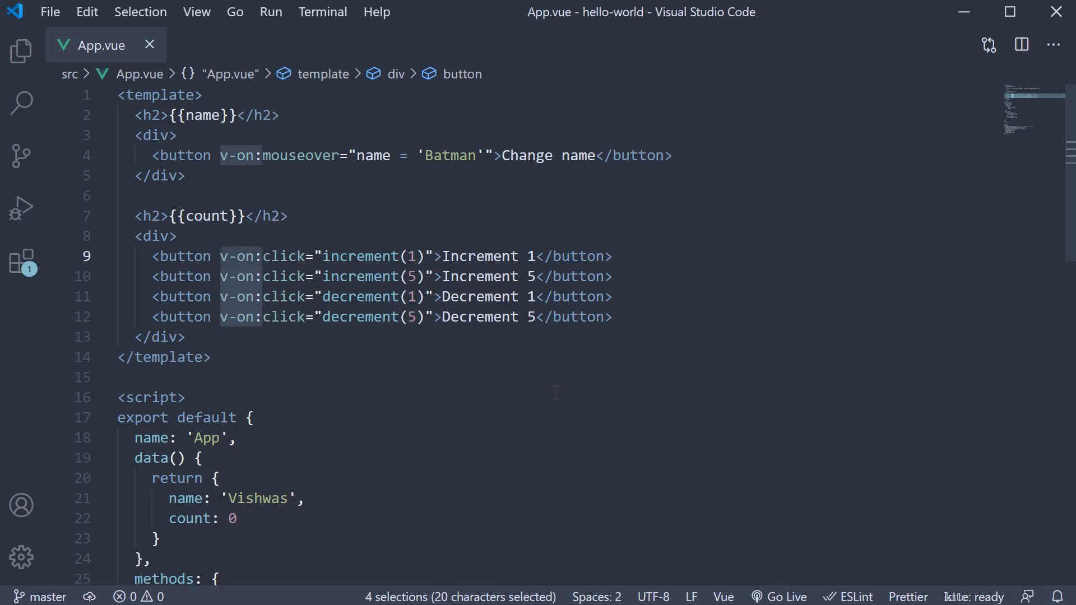
{"action": "type", "text": "@"}
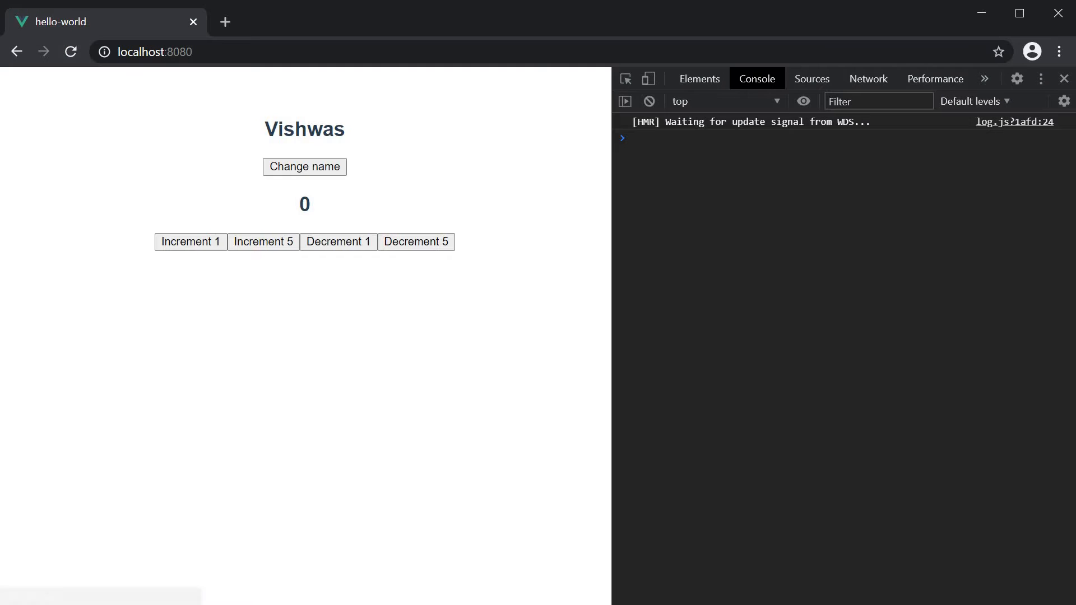
{"action": "left_click", "coordinate": [262, 242]}
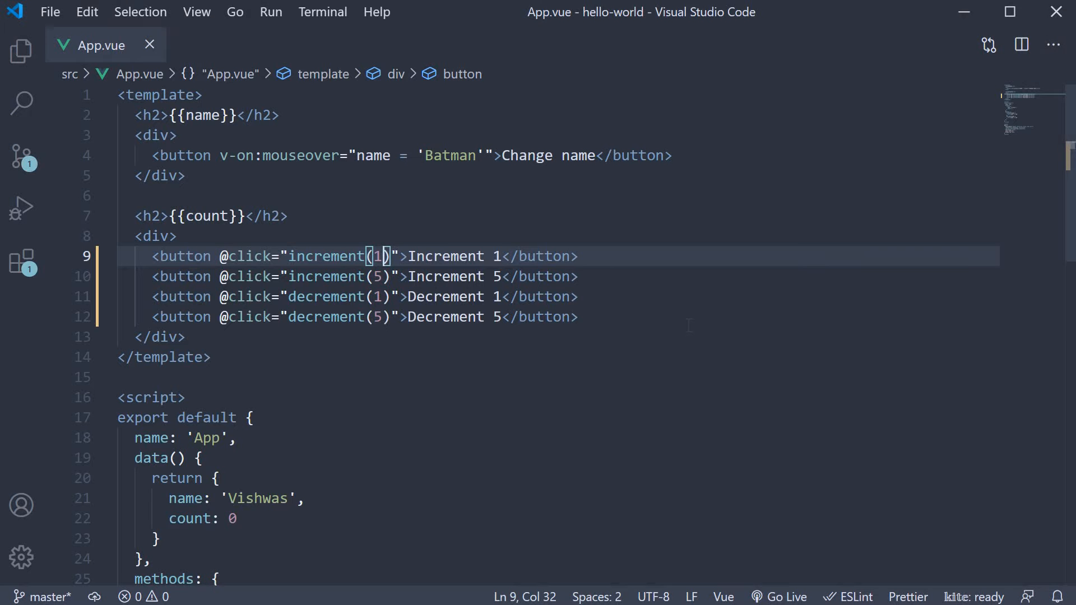
Add a changeName() method under methods that sets this.name to 'Batman'
{"action": "left_click", "coordinate": [504, 316]}
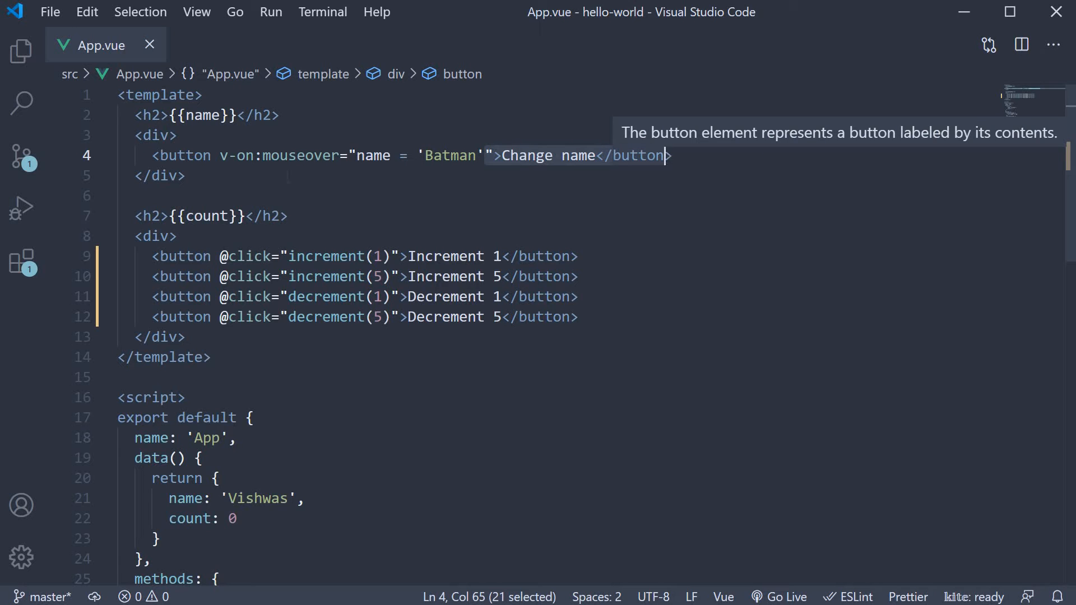
{"action": "left_click", "coordinate": [495, 156]}
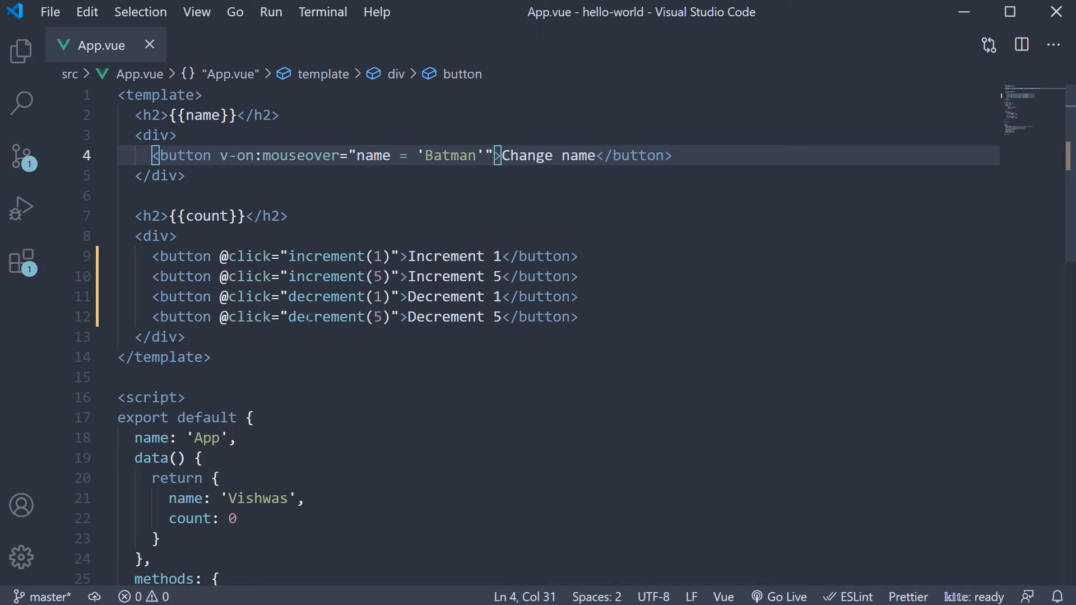
{"action": "scroll", "scroll_direction": "down", "scroll_amount": 3}
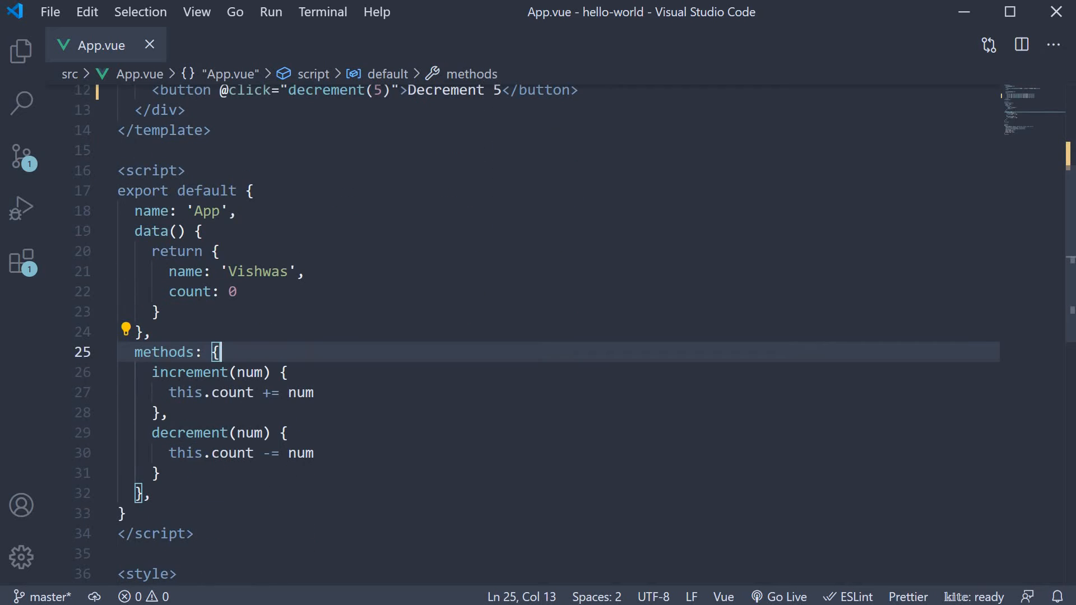
{"action": "type", "text": "change"}
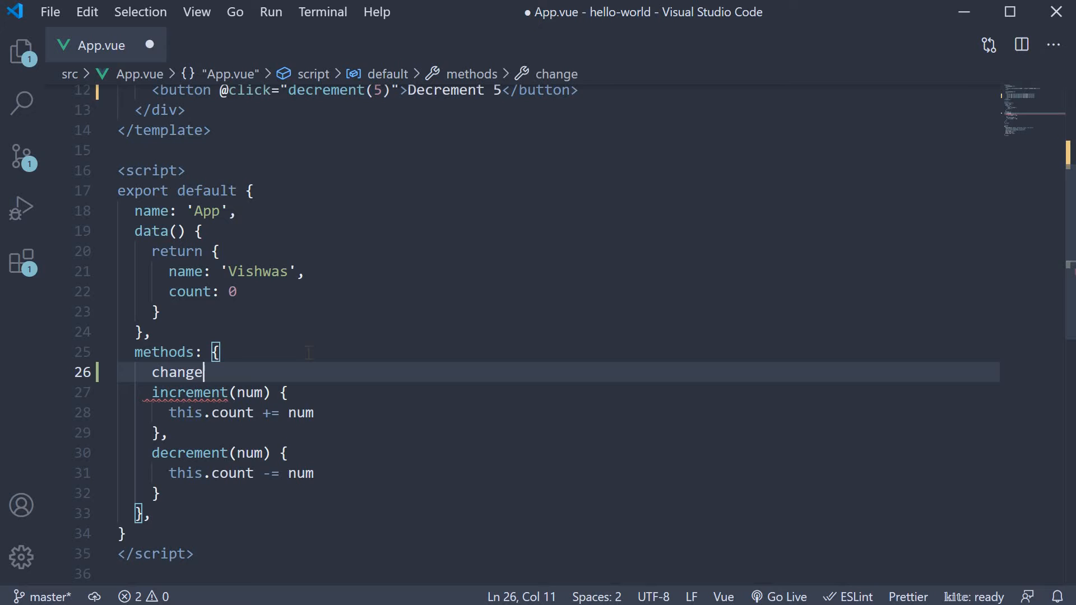
{"action": "type", "text": "Name() {"}
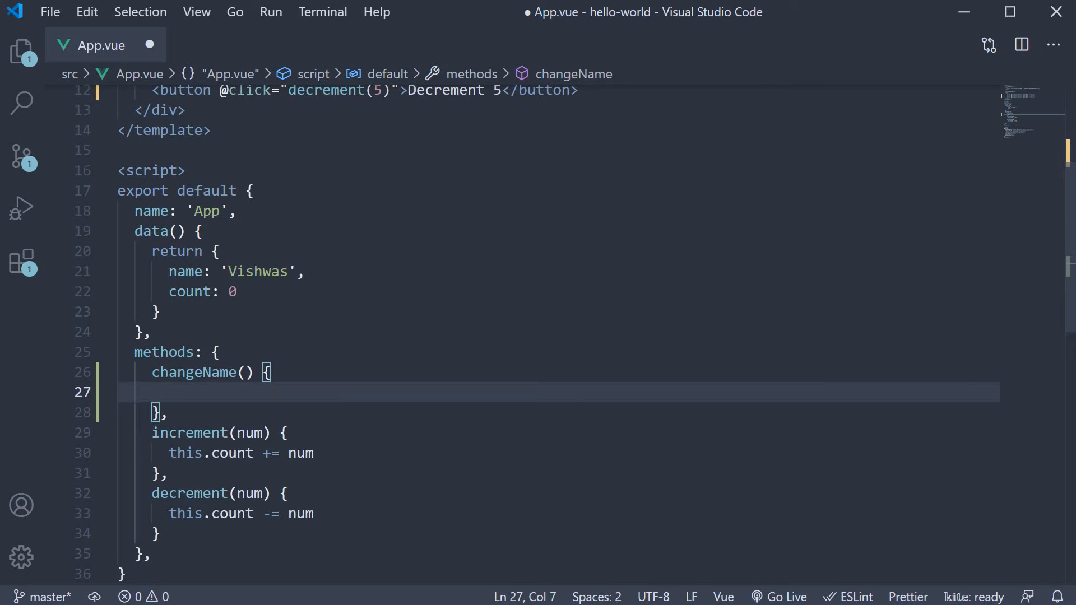
{"action": "type", "text": "this"}
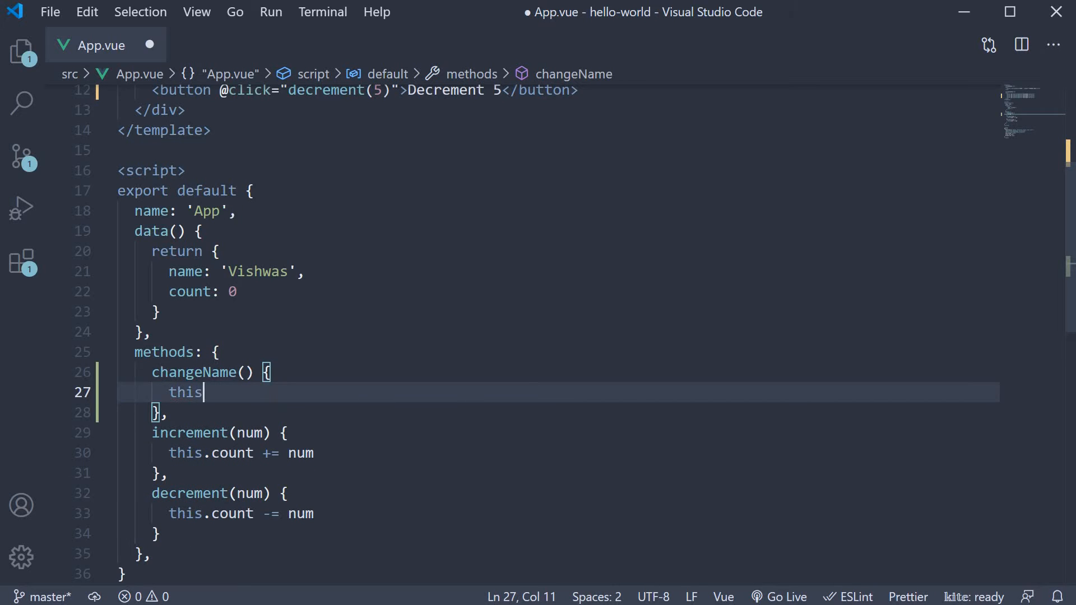
{"action": "type", "text": ".name ="}
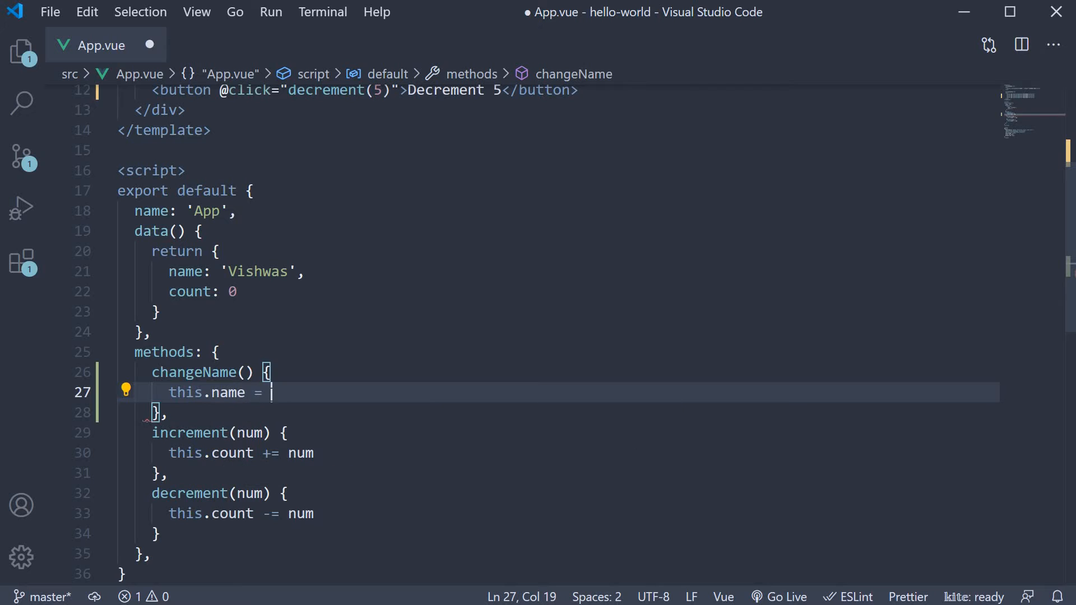
{"action": "type", "text": "'Batman'"}
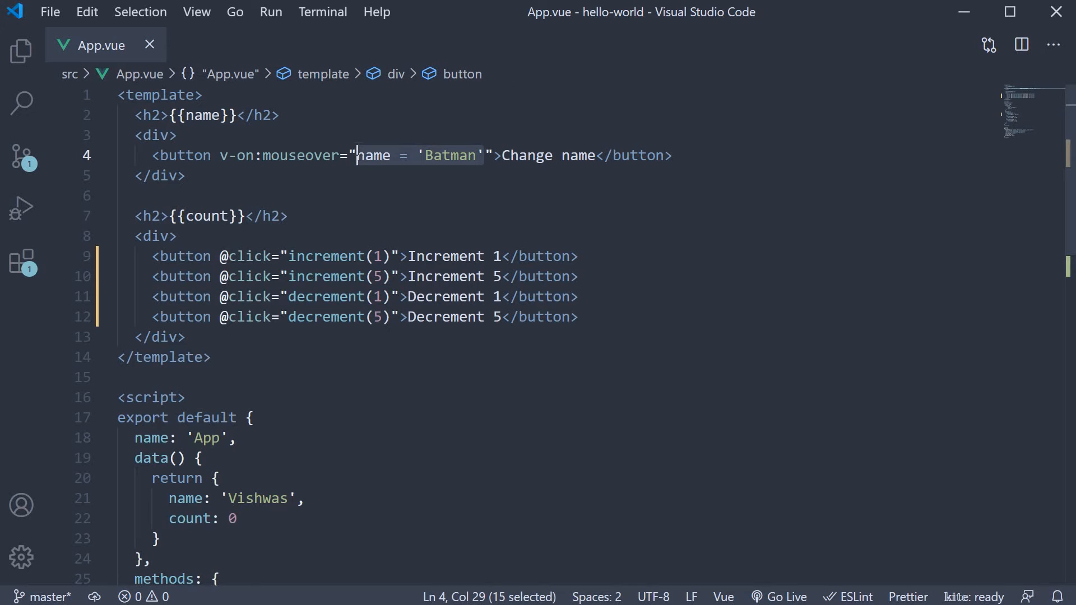
Bind the Change name button's v-on:click to changeName and save App.vue
{"action": "type", "text": "changeN"}
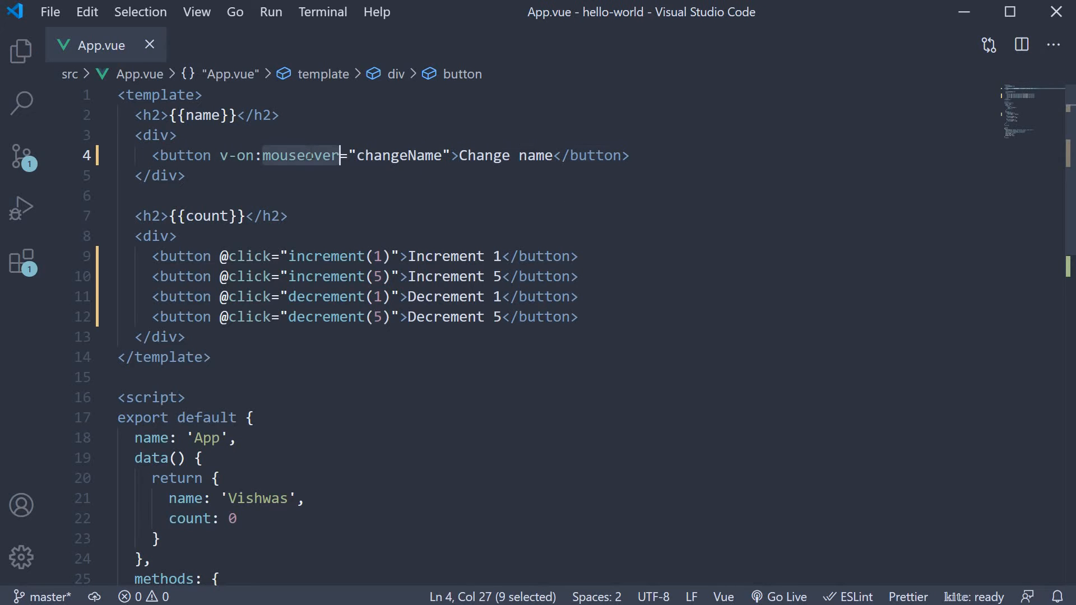
{"action": "type", "text": "click"}
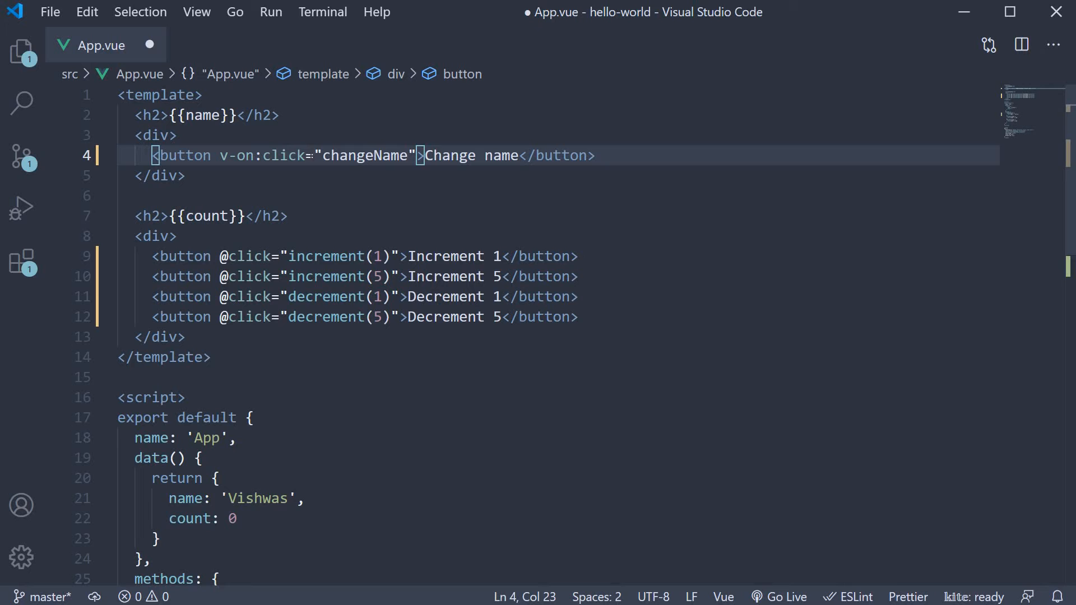
{"action": "key", "text": "ctrl+s"}
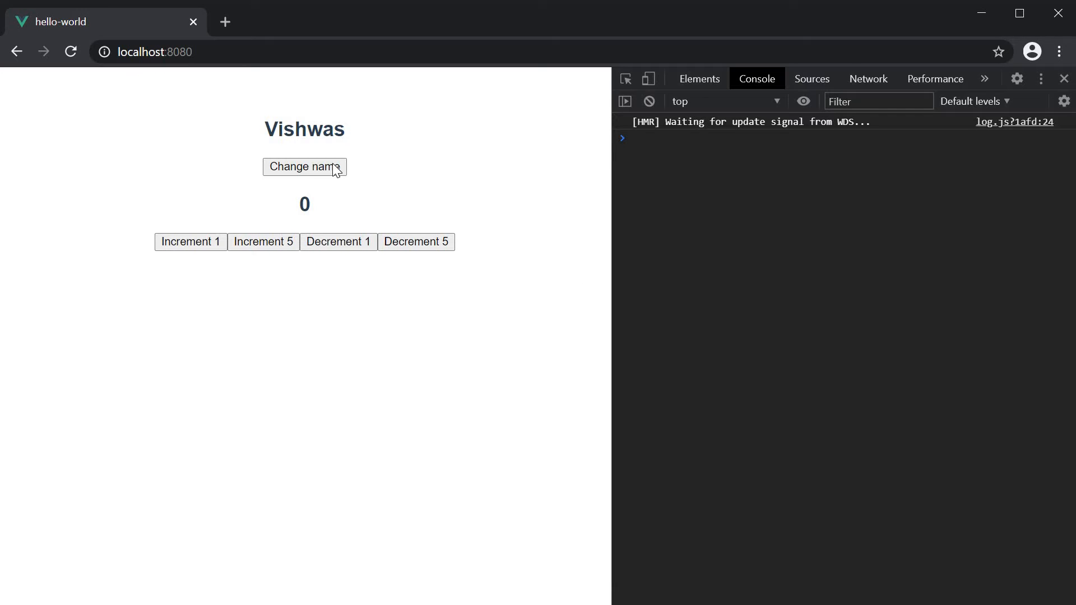
Click Change name on localhost:8080 and see the heading turn from Vishwas to Batman
{"action": "left_click", "coordinate": [304, 167]}
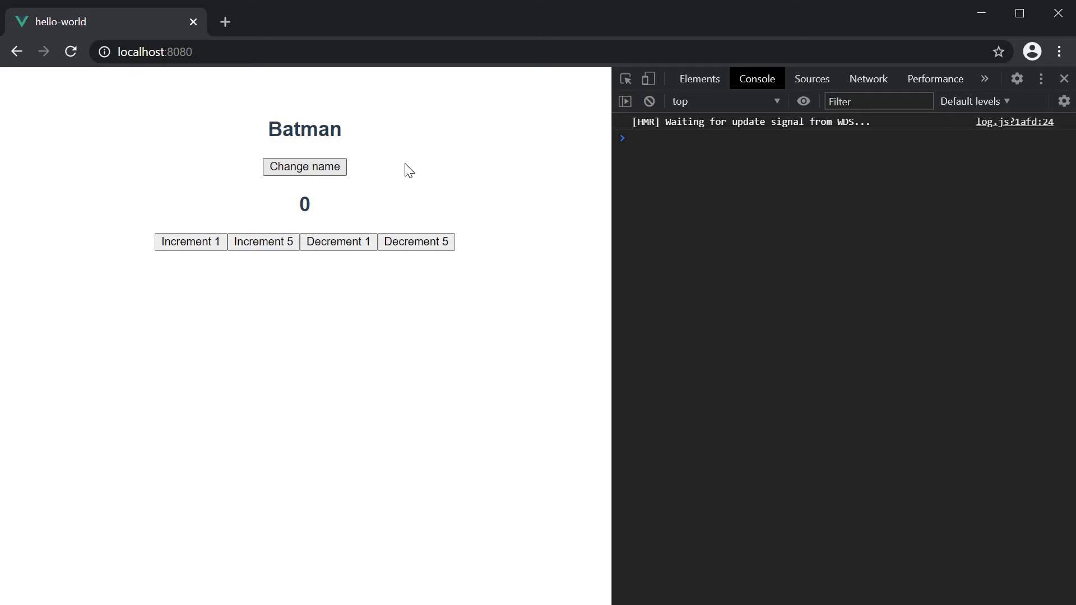
{"action": "mouse_move", "coordinate": [410, 169]}
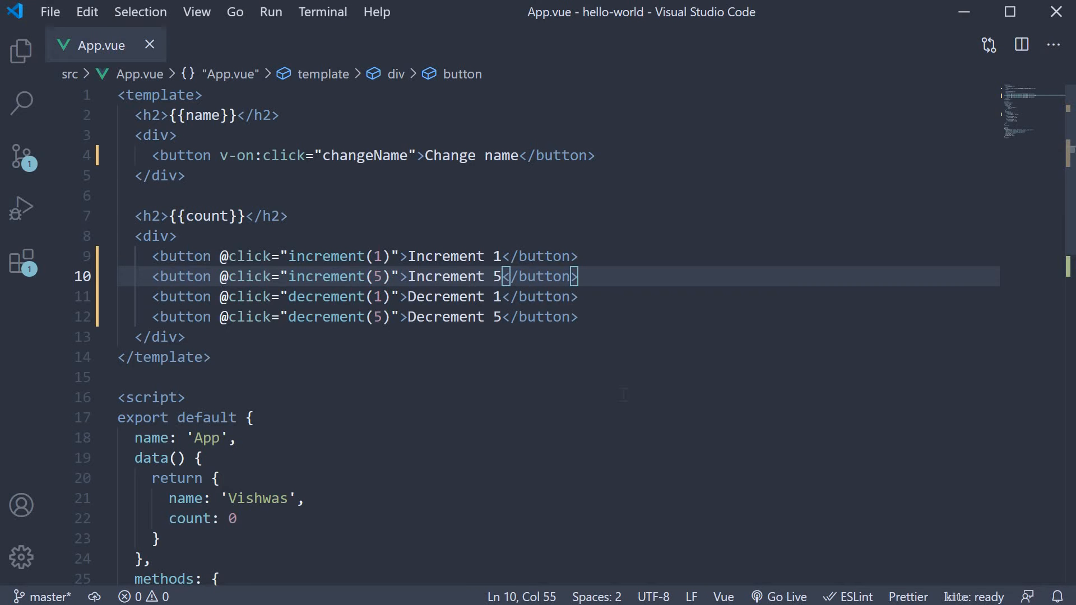
Give changeName an event parameter, add console.log('Event', event), and save
{"action": "scroll", "scroll_direction": "down", "scroll_amount": 3}
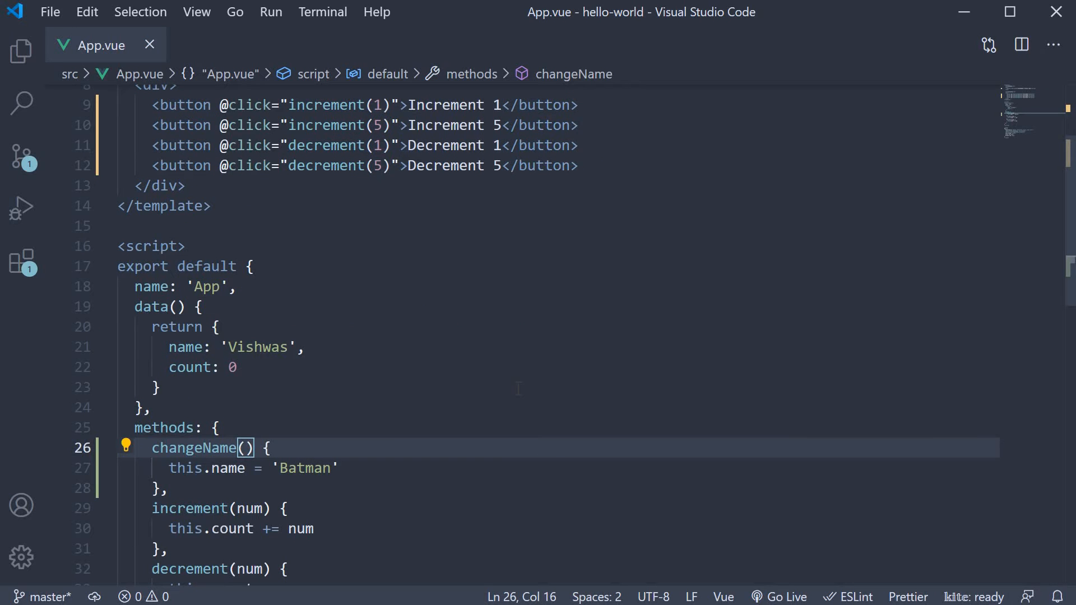
{"action": "type", "text": "event"}
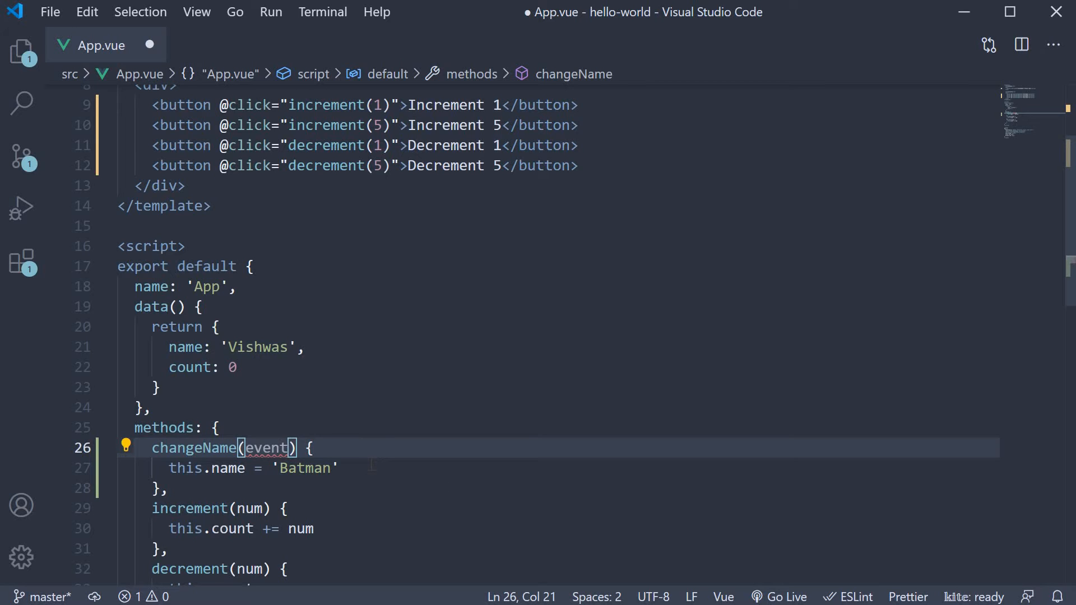
{"action": "type", "text": "console.log('Event',"}
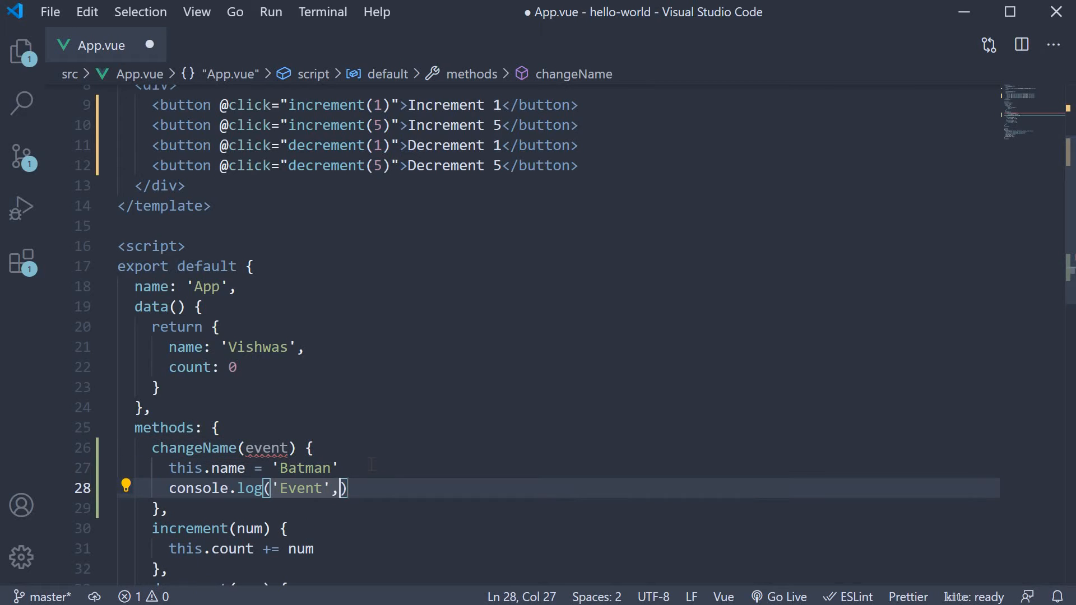
{"action": "type", "text": "event"}
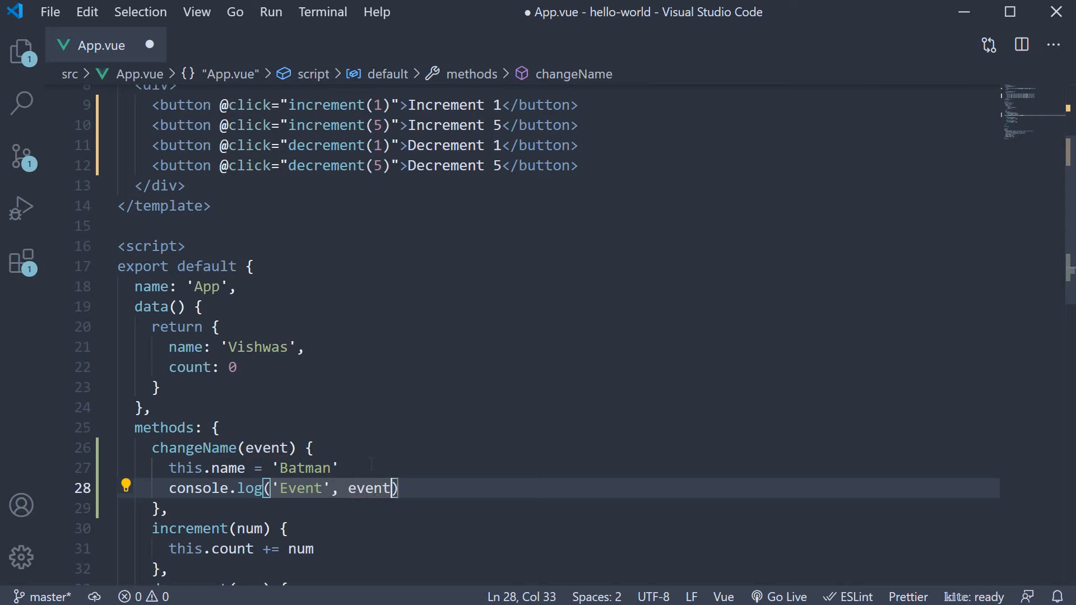
{"action": "key", "text": "ctrl+s"}
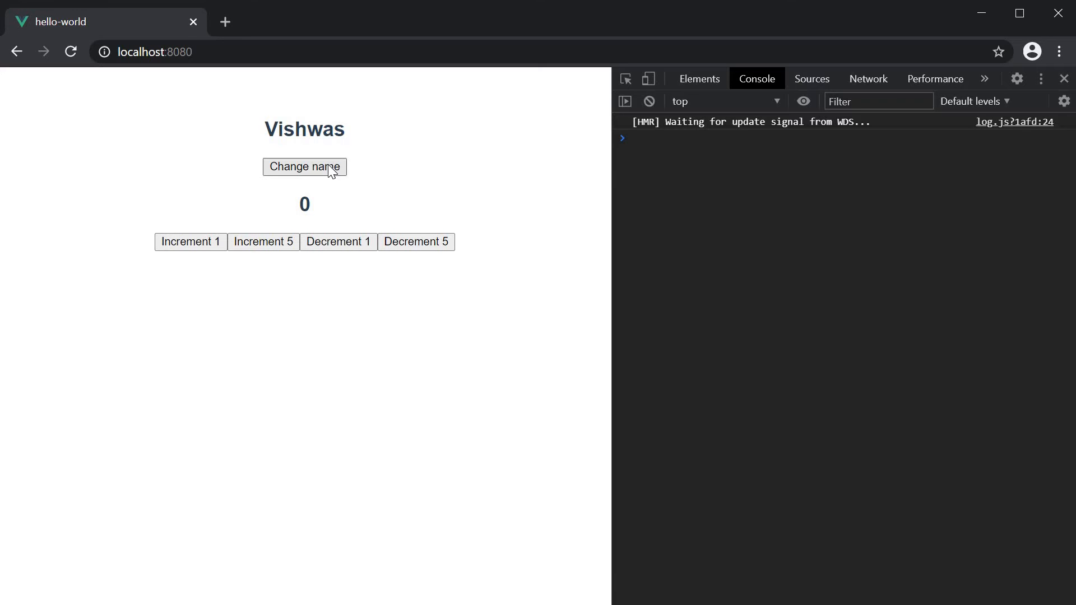
Click Change name and expand the logged click MouseEvent in the DevTools Console to view its properties
{"action": "left_click", "coordinate": [304, 167]}
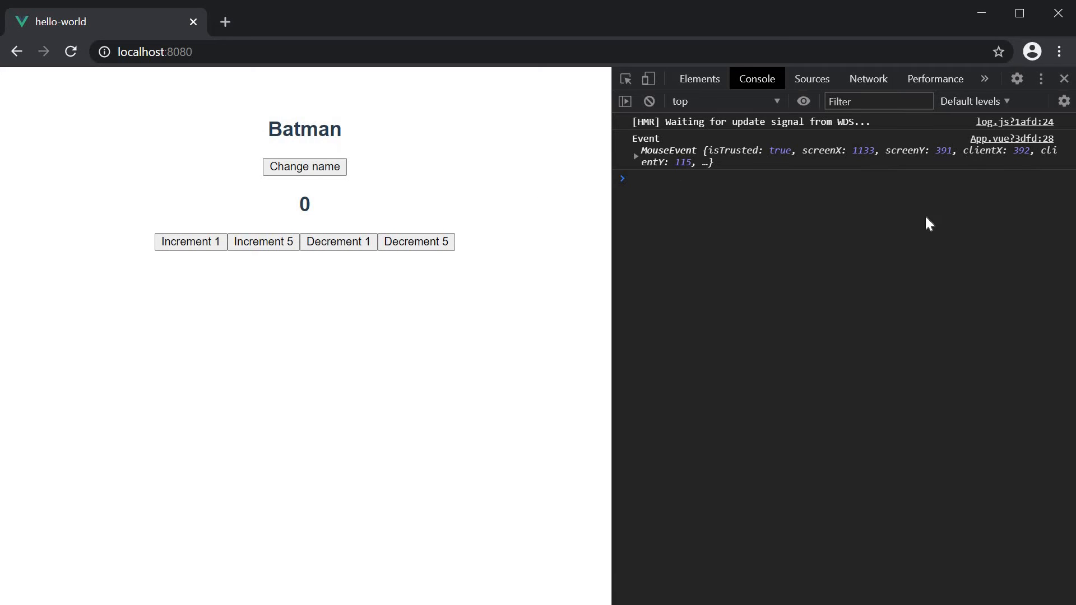
{"action": "mouse_move", "coordinate": [650, 164]}
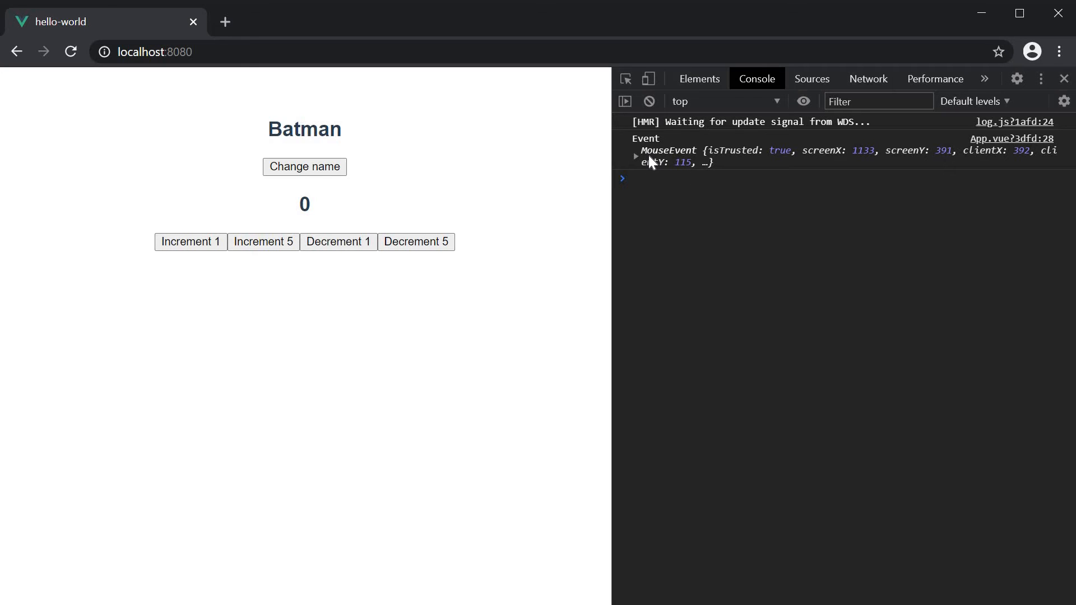
{"action": "left_click", "coordinate": [635, 157]}
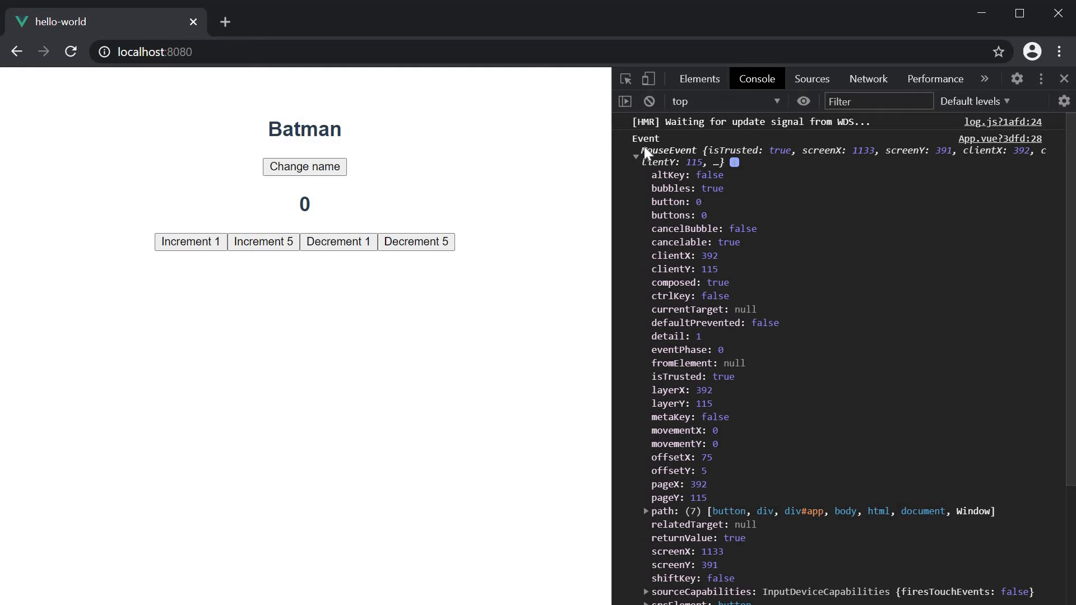
{"action": "mouse_move", "coordinate": [680, 158]}
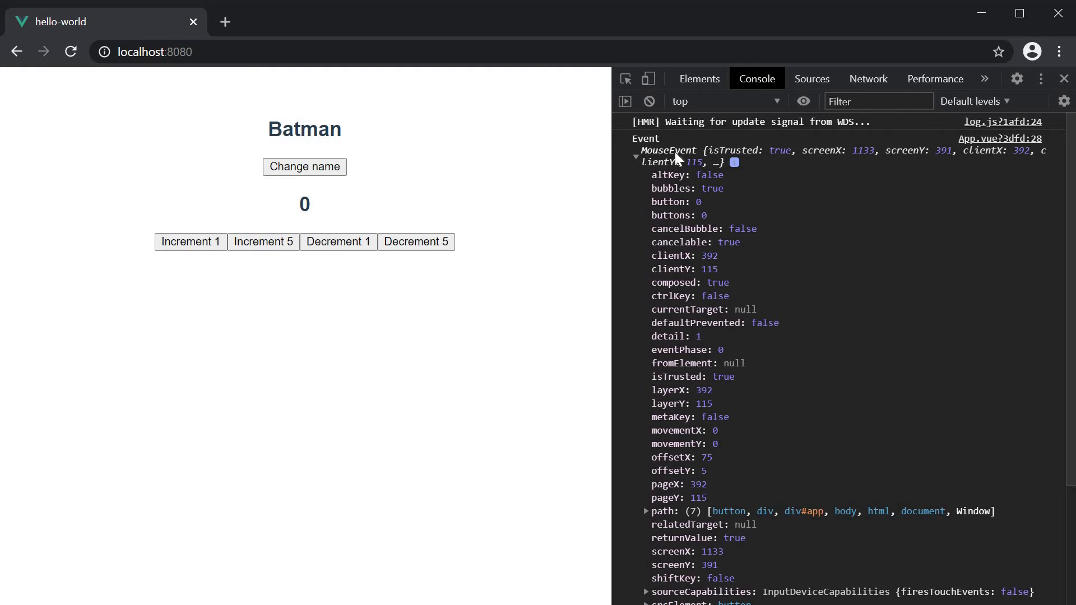
{"action": "mouse_move", "coordinate": [705, 188]}
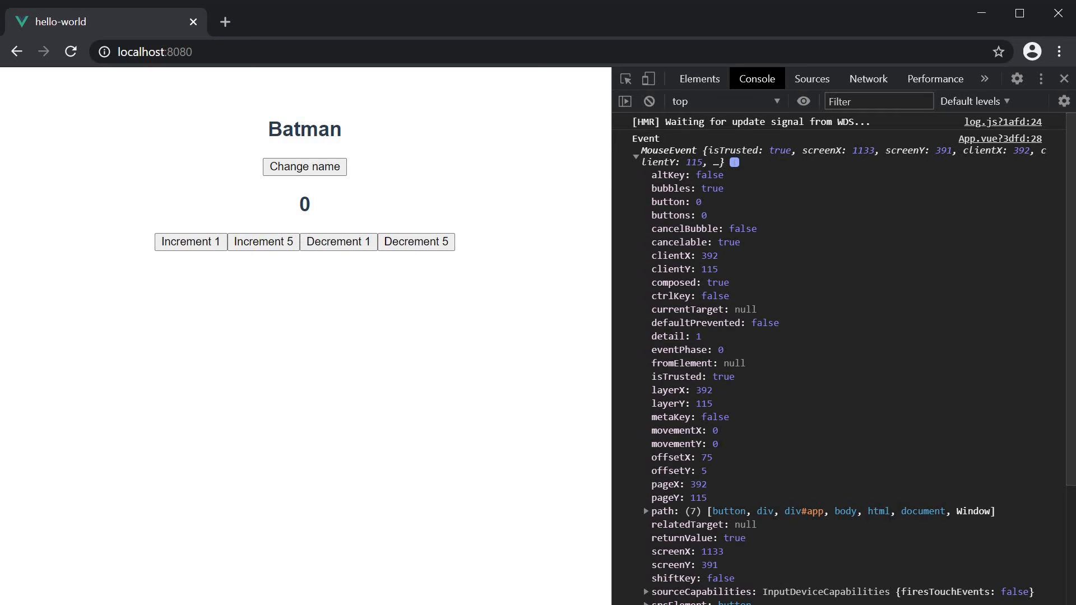
{"action": "mouse_move", "coordinate": [731, 269]}
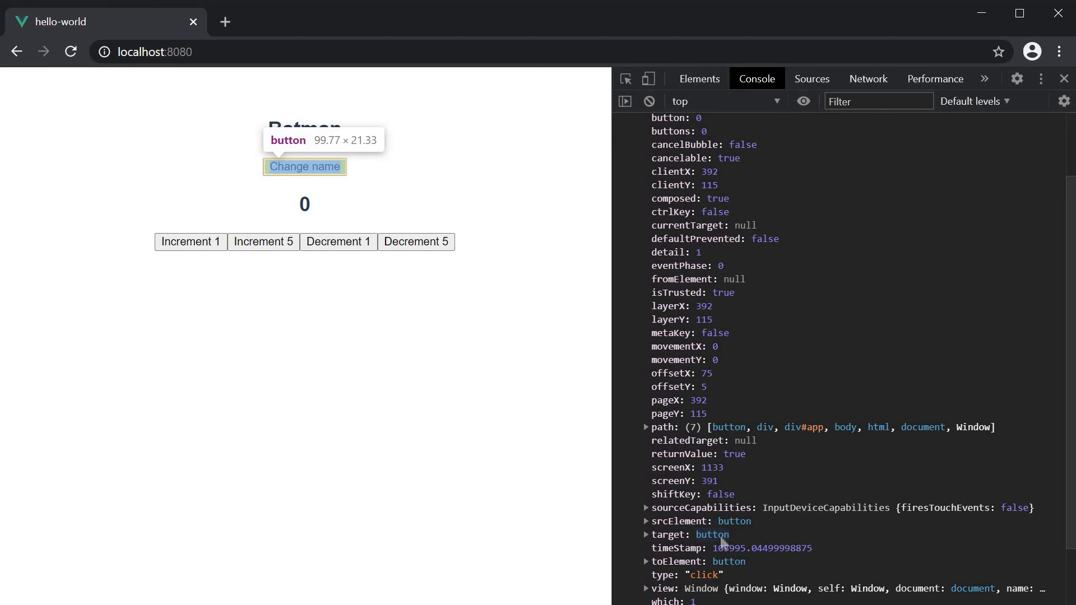
{"action": "scroll", "scroll_direction": "down", "scroll_amount": 3}
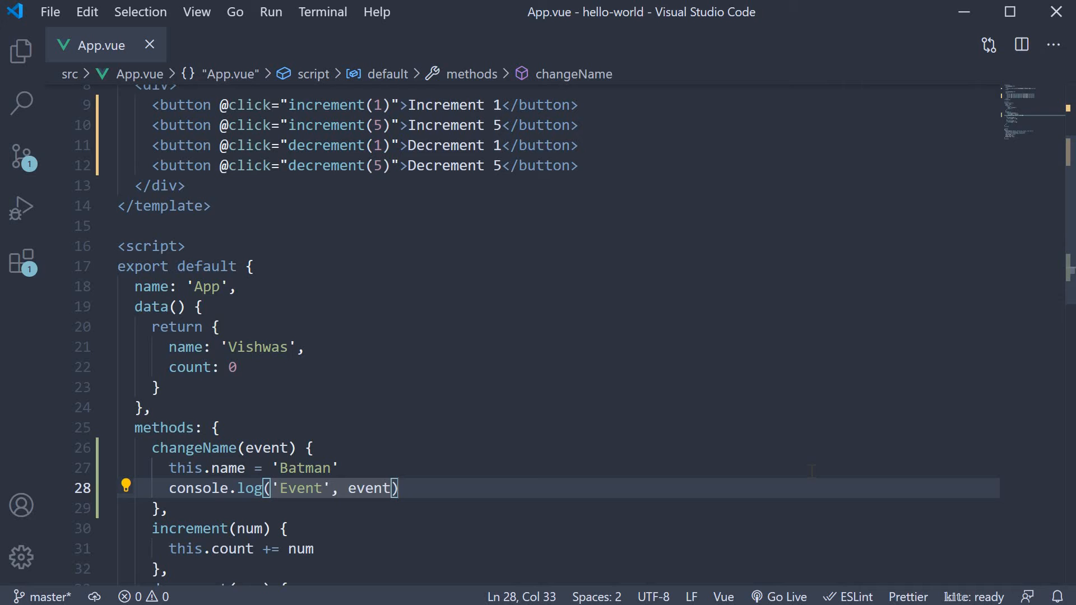
{"action": "scroll", "scroll_direction": "up", "scroll_amount": 3}
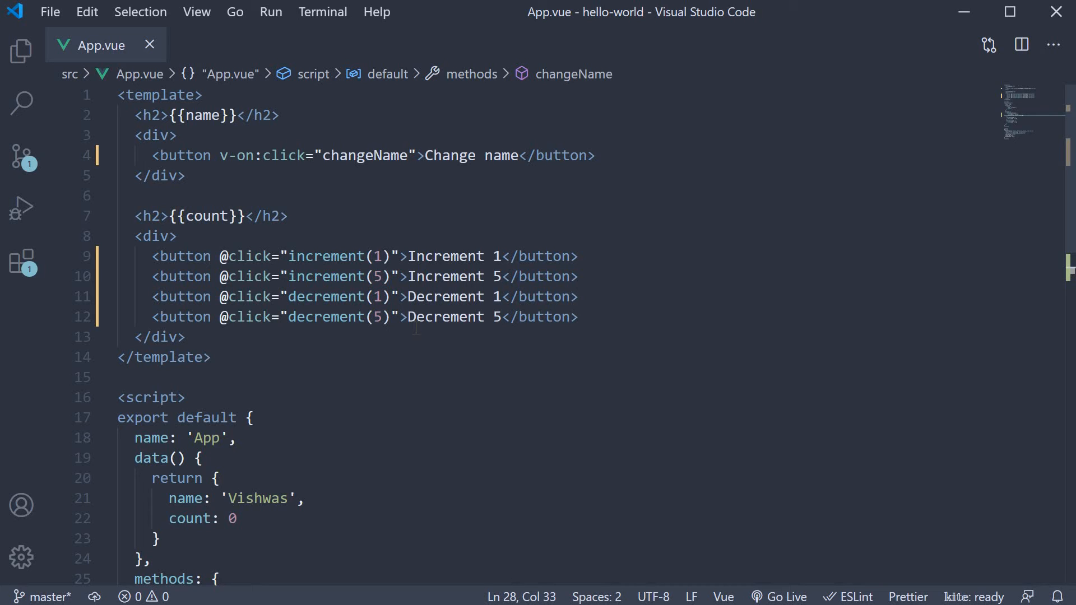
Change the Increment 1 button's handler to increment(1, $event)
{"action": "left_click", "coordinate": [378, 256]}
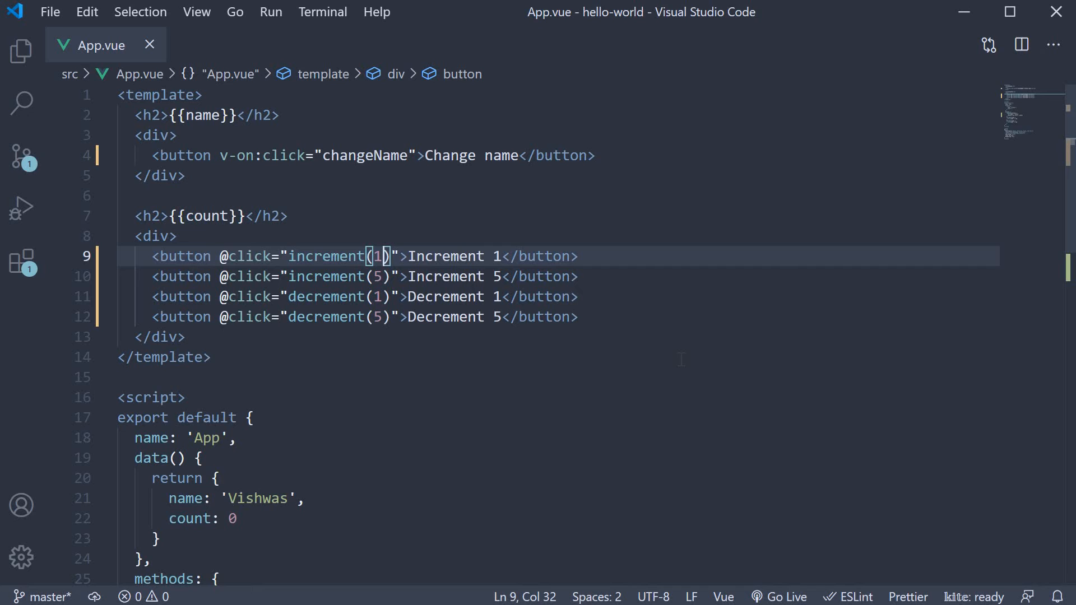
{"action": "type", "text": ","}
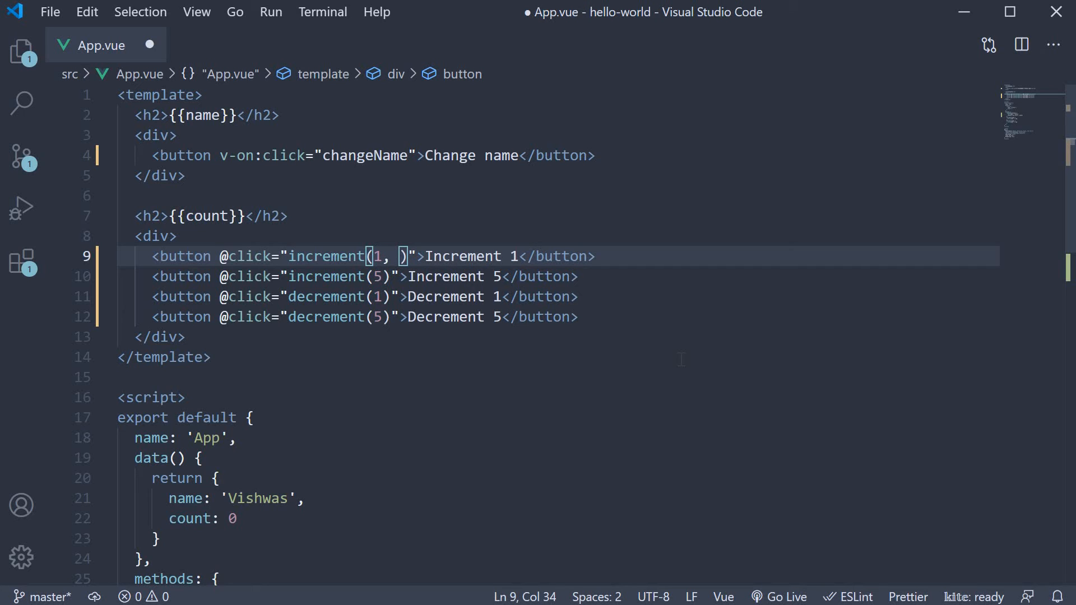
{"action": "type", "text": "$e"}
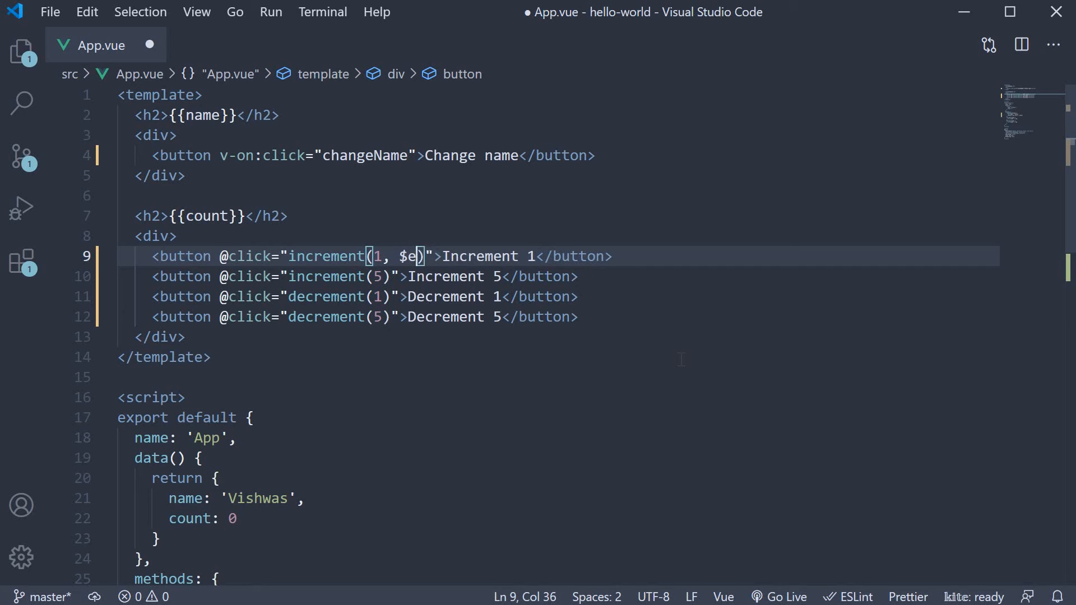
{"action": "type", "text": "vent"}
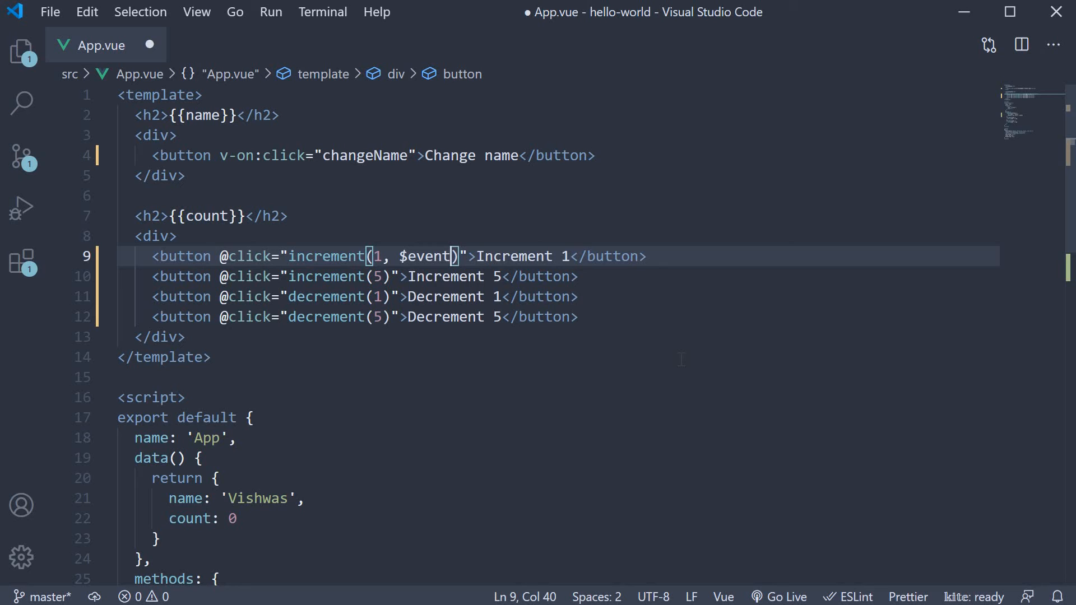
Make increment accept (num, event), add console.log('Event', event), and save
{"action": "scroll", "scroll_direction": "down", "scroll_amount": 3}
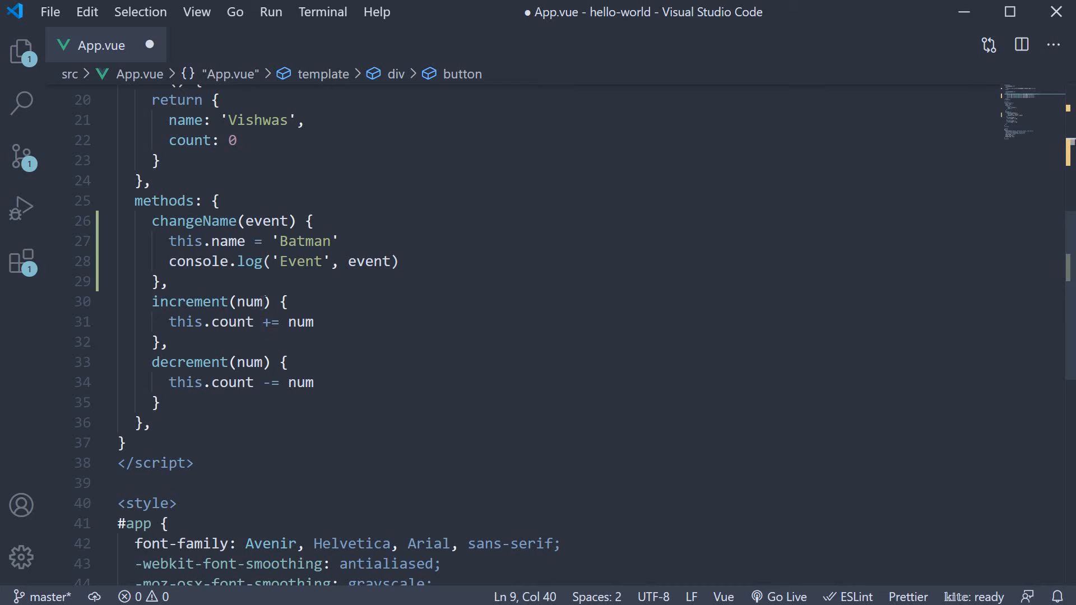
{"action": "type", "text": ", event"}
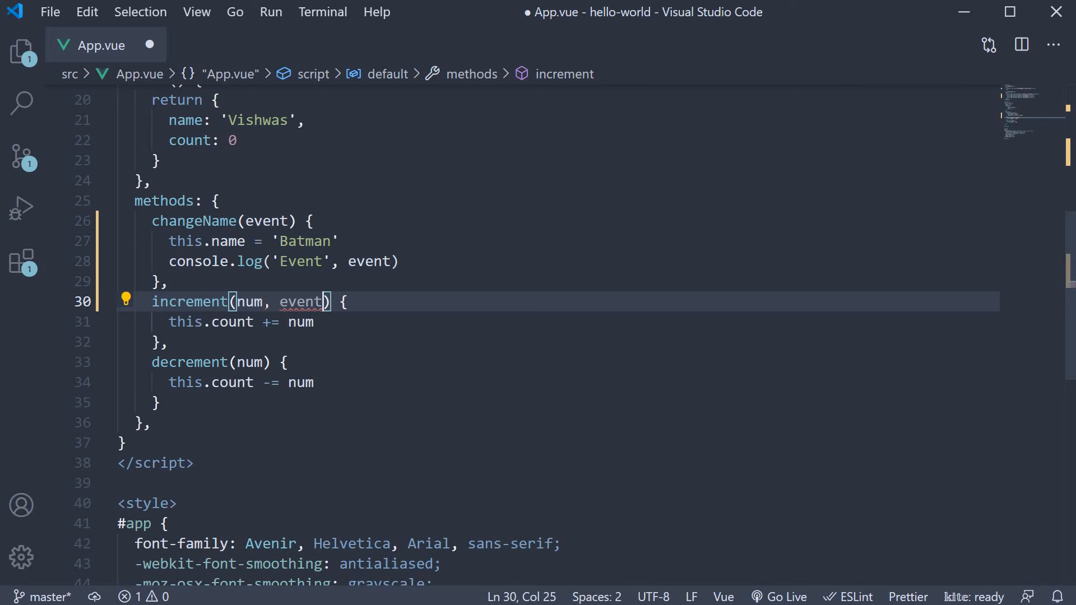
{"action": "type", "text": "console.log('Event', event)"}
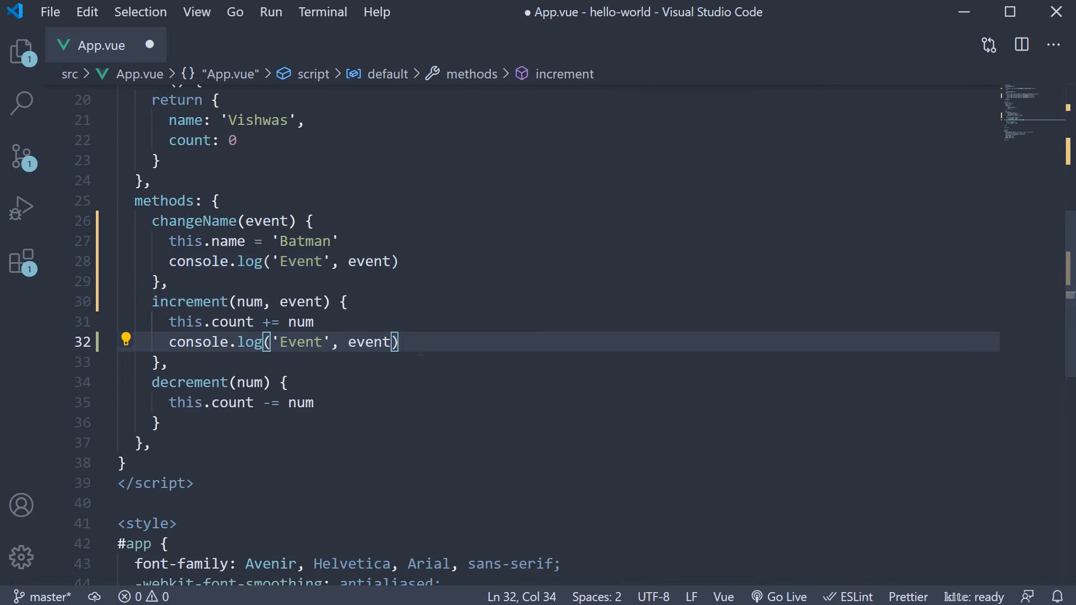
{"action": "key", "text": "Ctrl+s"}
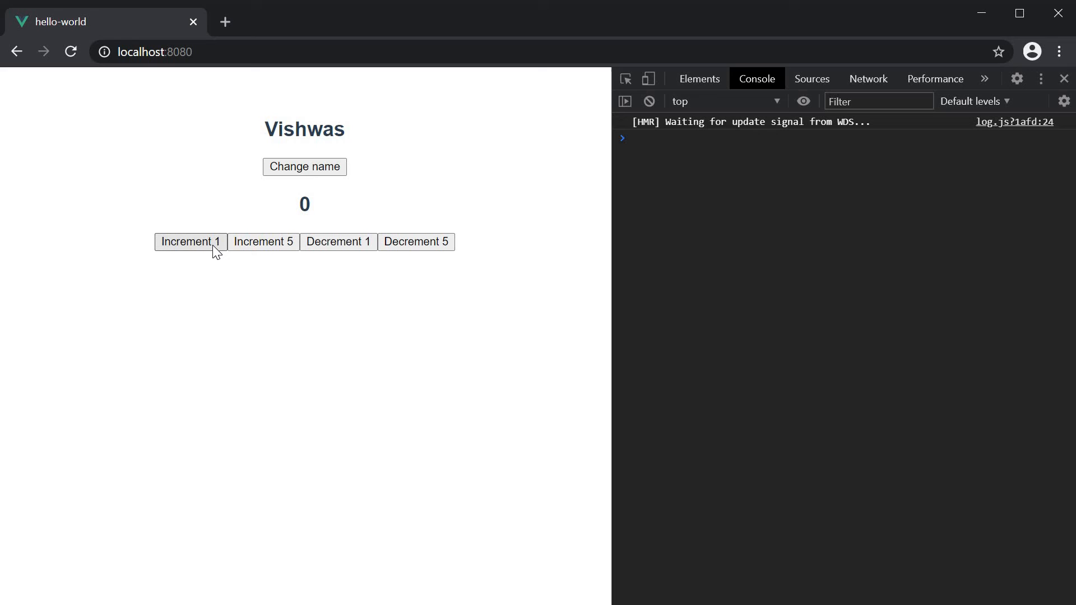
Click Increment 1 and check the count reaches 1 with a MouseEvent logged in the Console
{"action": "left_click", "coordinate": [191, 241]}
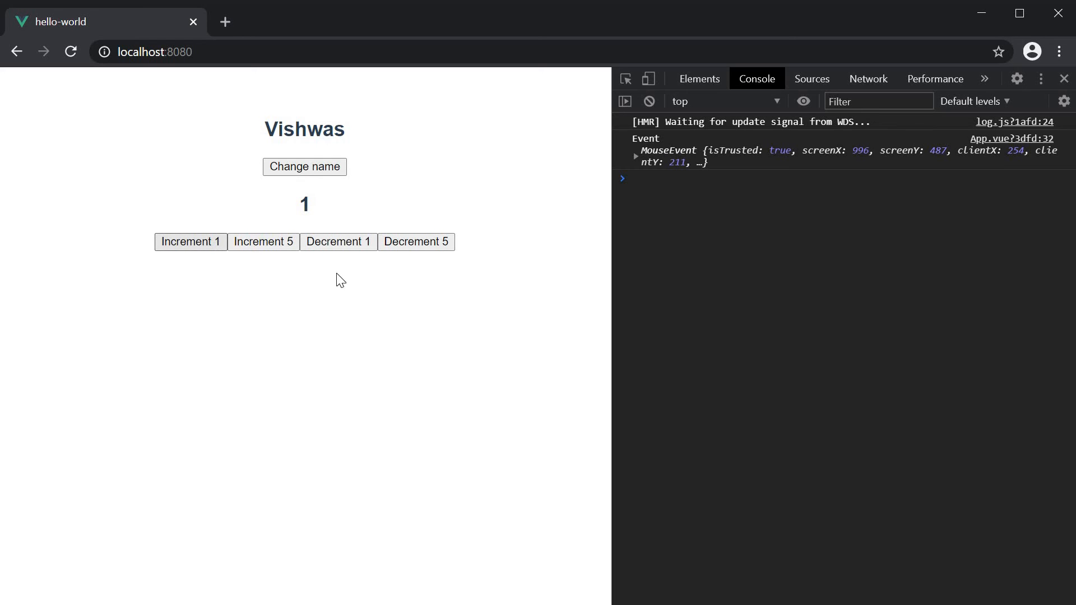
{"action": "mouse_move", "coordinate": [771, 248]}
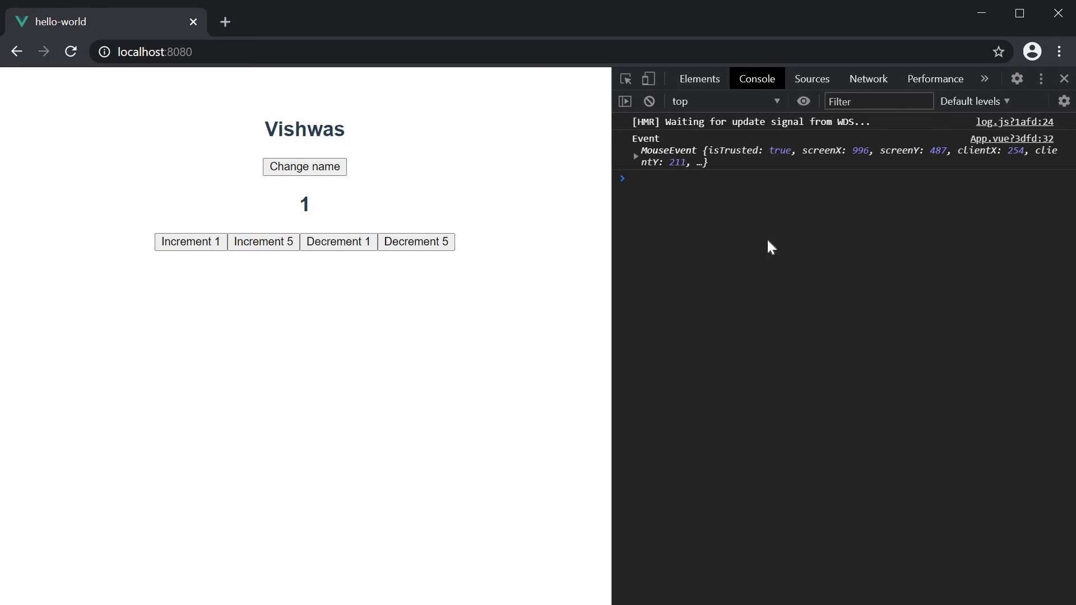
{"action": "mouse_move", "coordinate": [766, 233]}
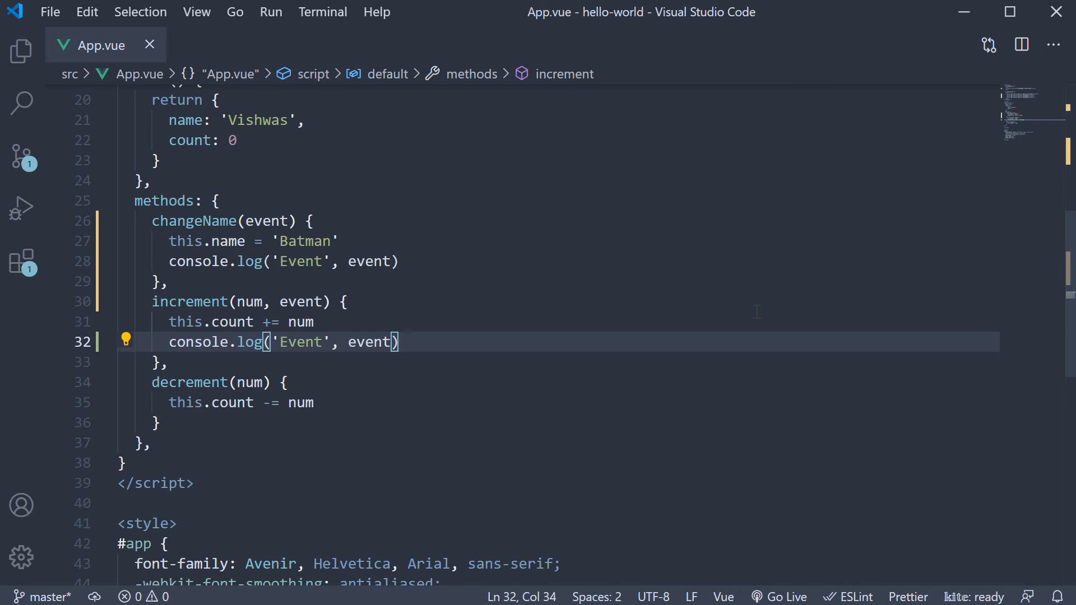
Set the Change name handler to "changeName($event), increment(1, $event)" and save
{"action": "scroll", "scroll_direction": "up", "scroll_amount": 3}
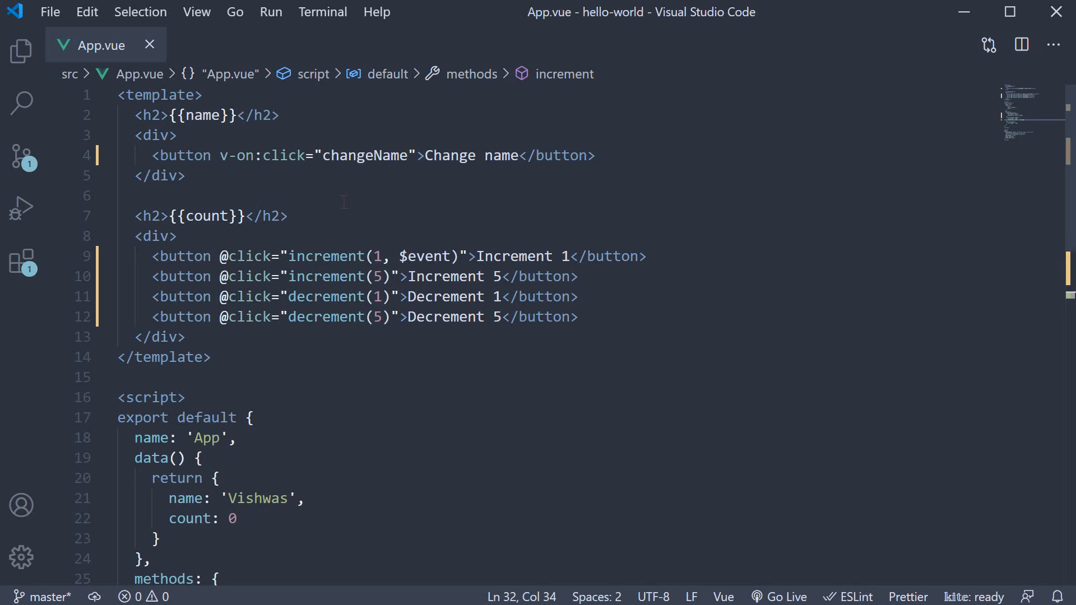
{"action": "mouse_move", "coordinate": [387, 191]}
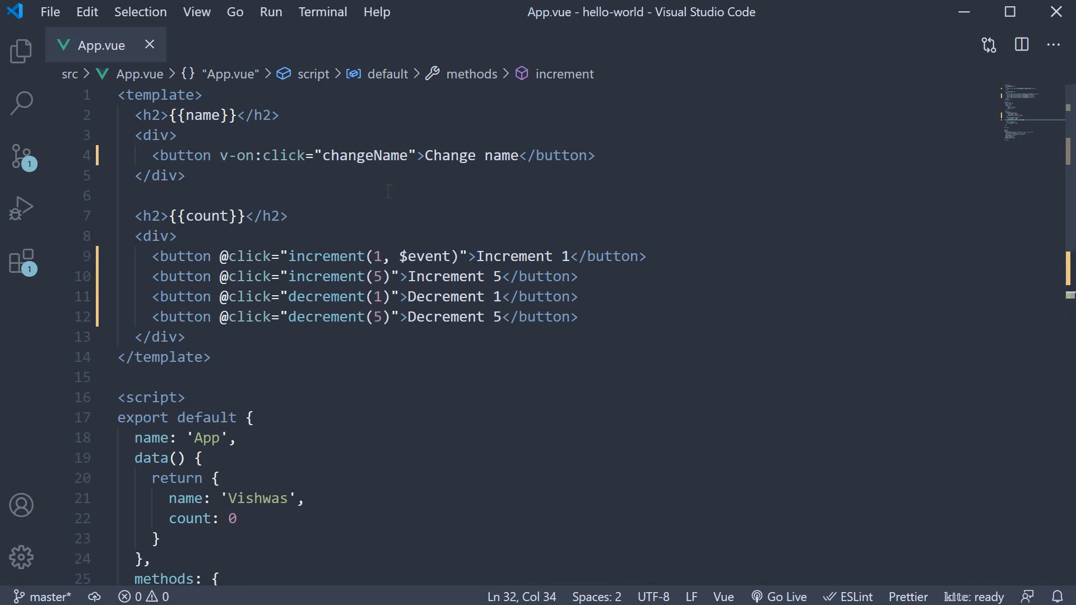
{"action": "left_click", "coordinate": [418, 155]}
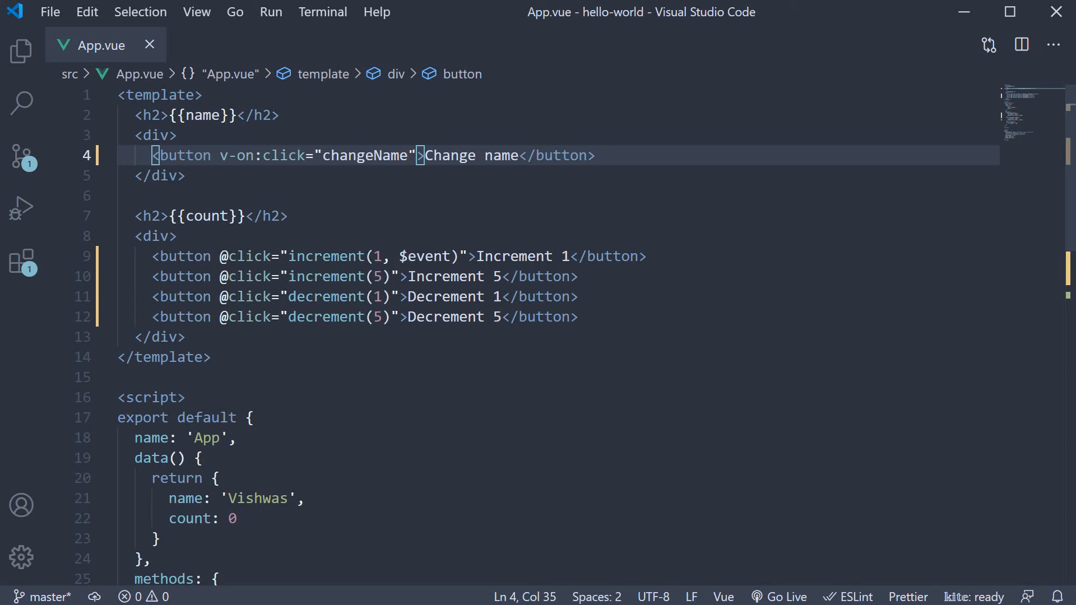
{"action": "type", "text": ", increment(1"}
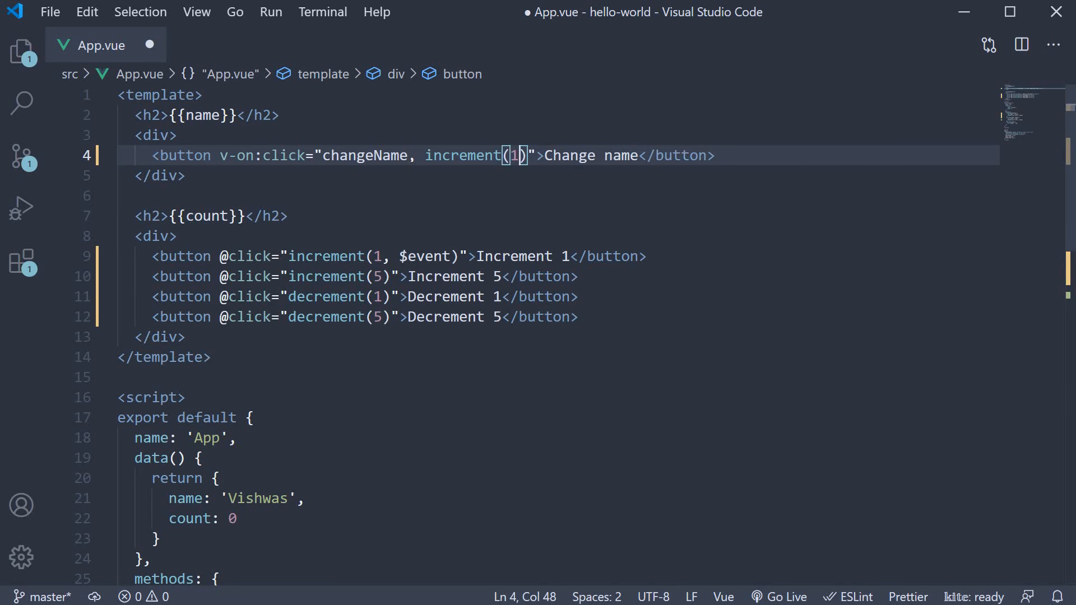
{"action": "type", "text": ", $event"}
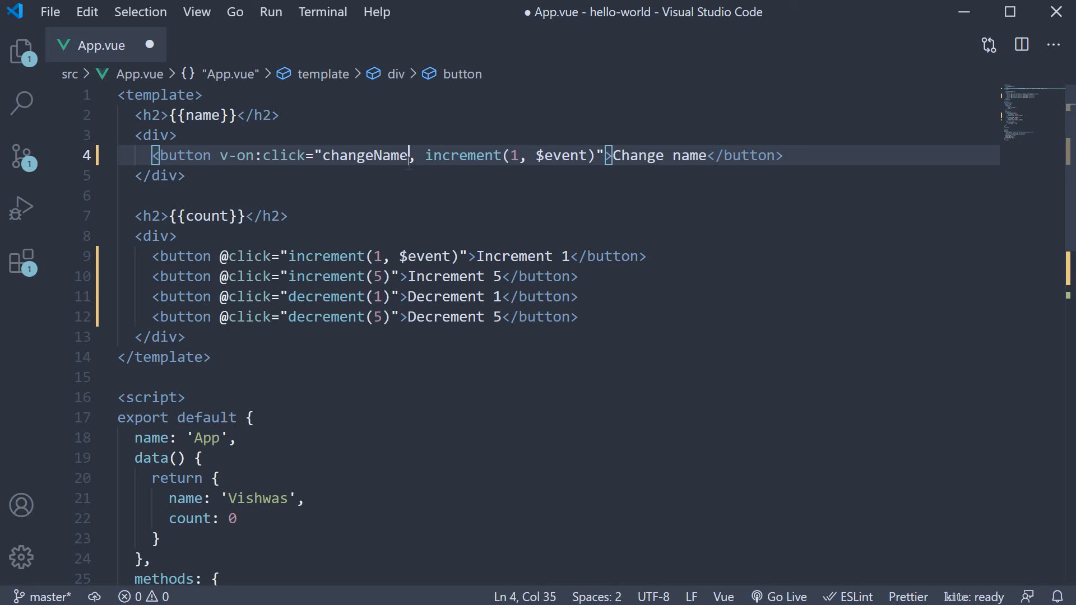
{"action": "type", "text": "()"}
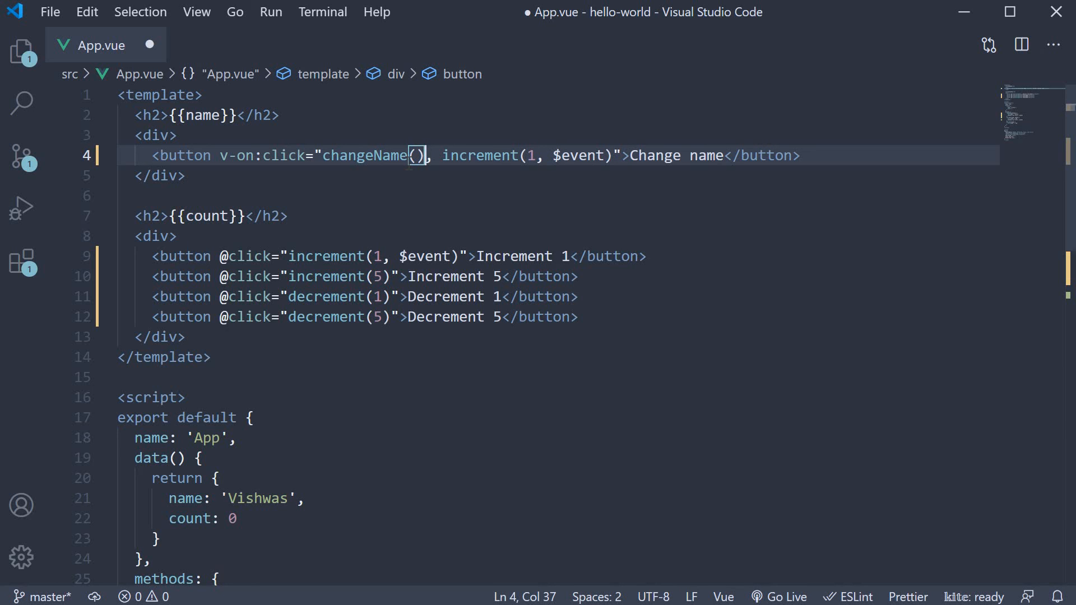
{"action": "type", "text": "$event"}
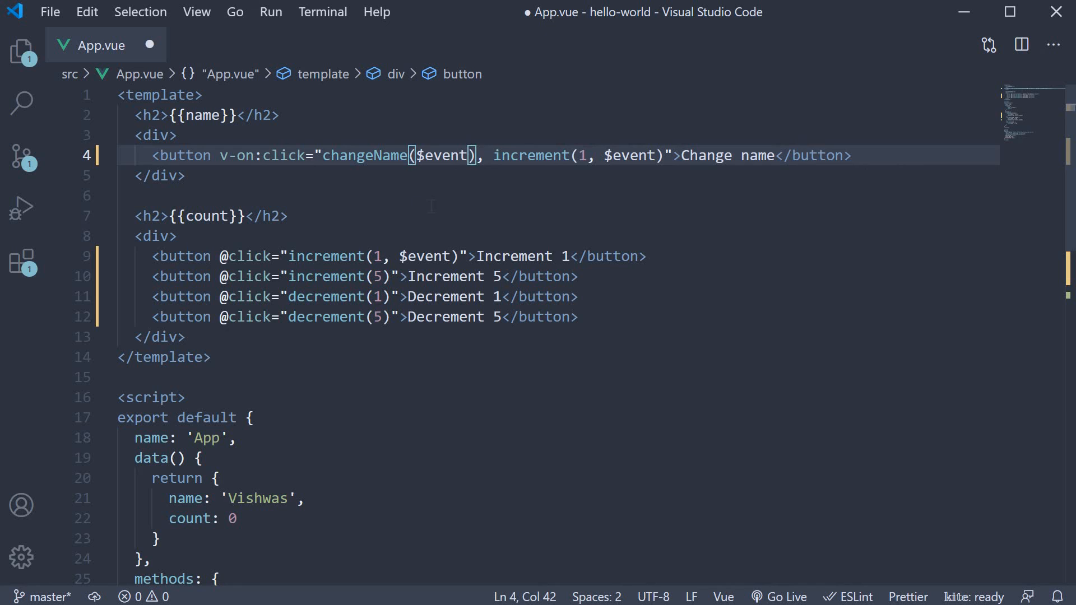
{"action": "left_click", "coordinate": [249, 215]}
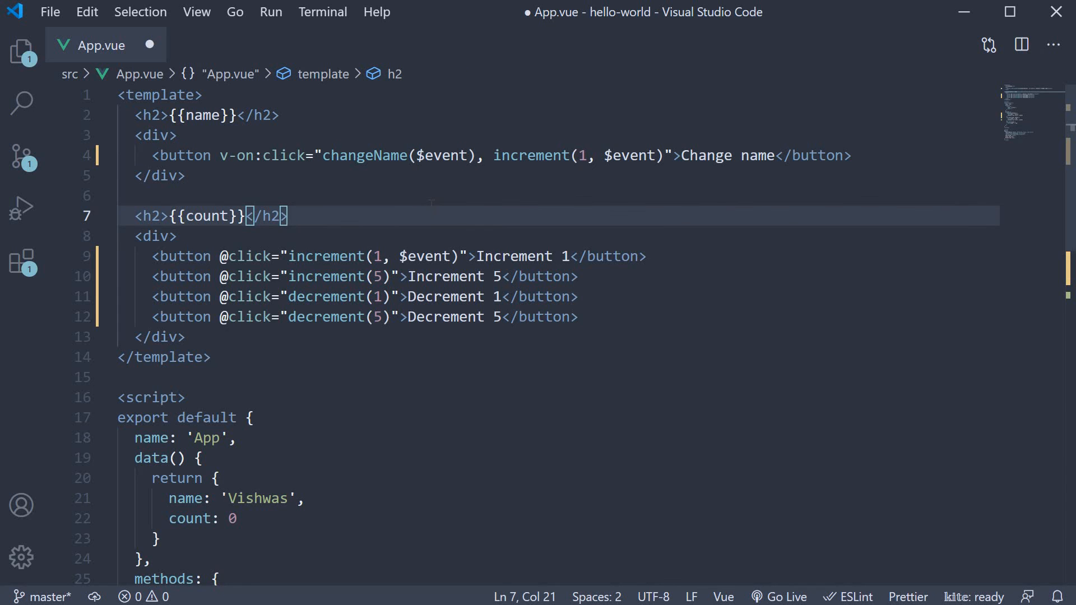
{"action": "key", "text": "ctrl+s"}
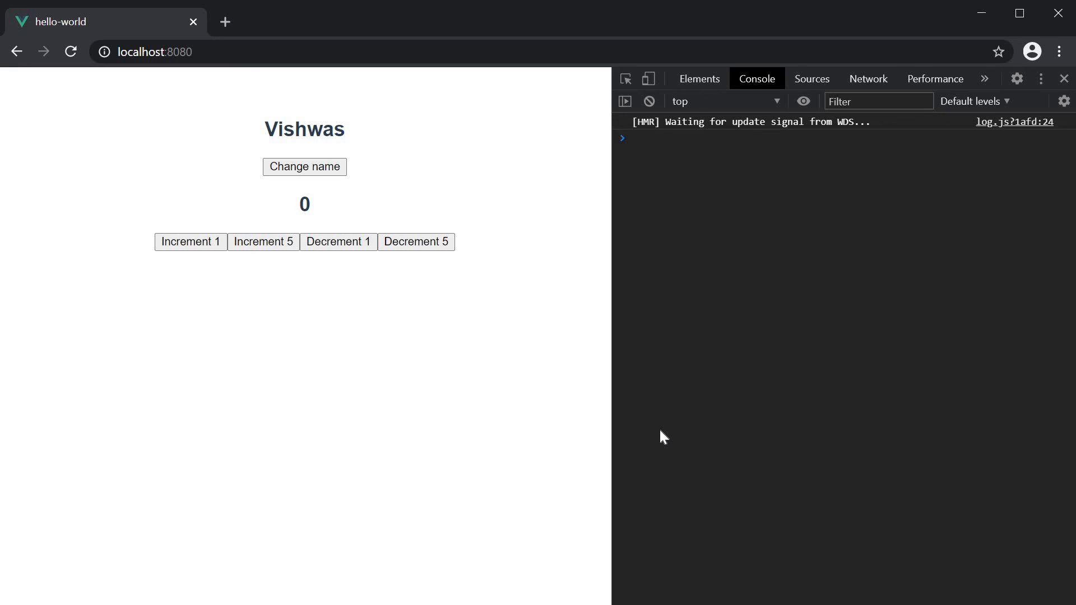
{"action": "mouse_move", "coordinate": [362, 155]}
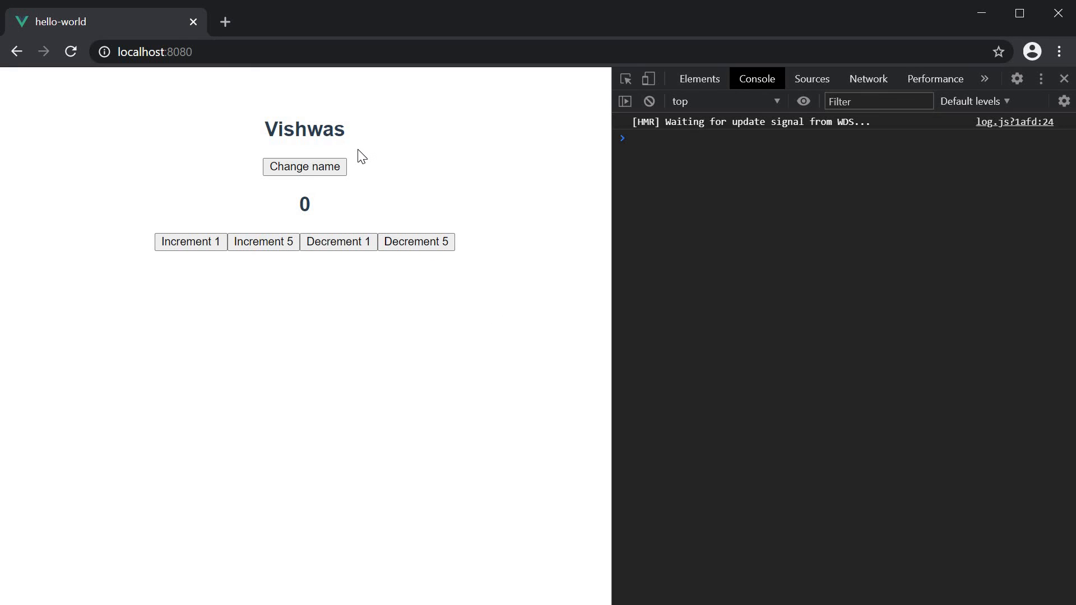
{"action": "mouse_move", "coordinate": [327, 207]}
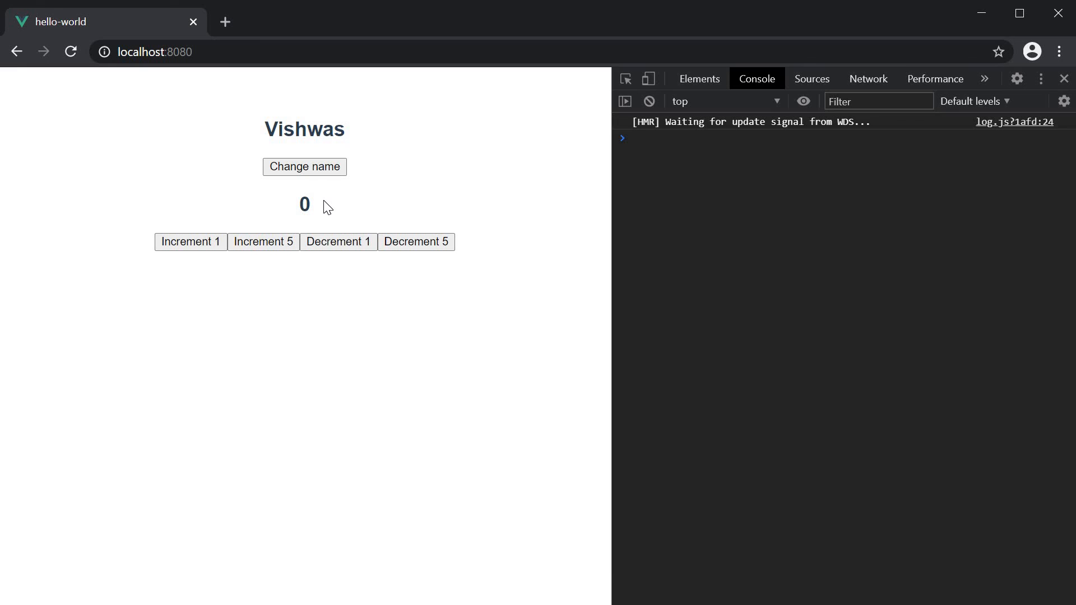
{"action": "mouse_move", "coordinate": [358, 190]}
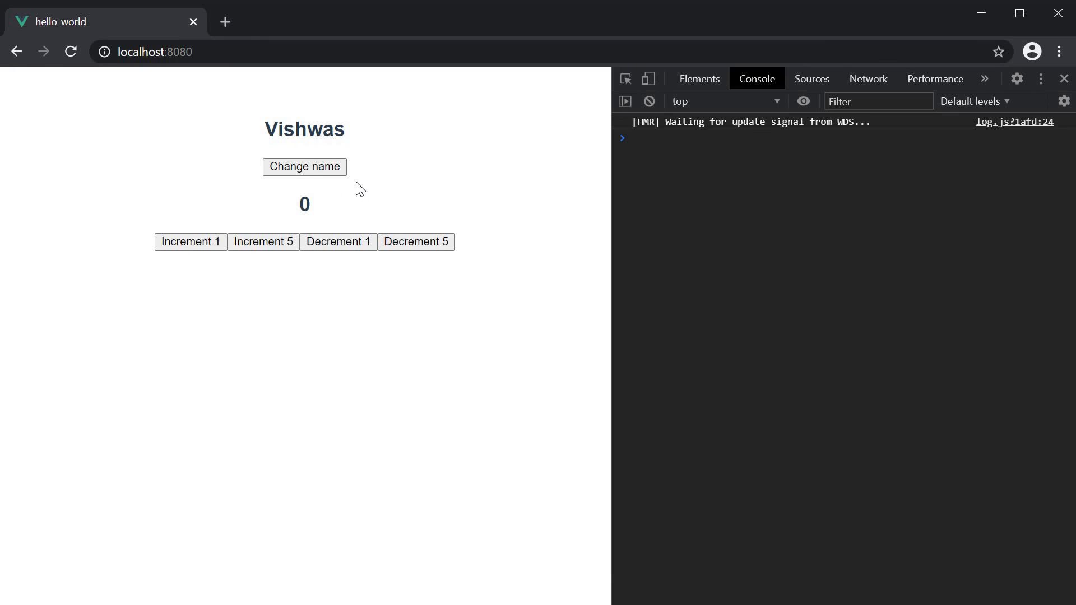
{"action": "mouse_move", "coordinate": [345, 171]}
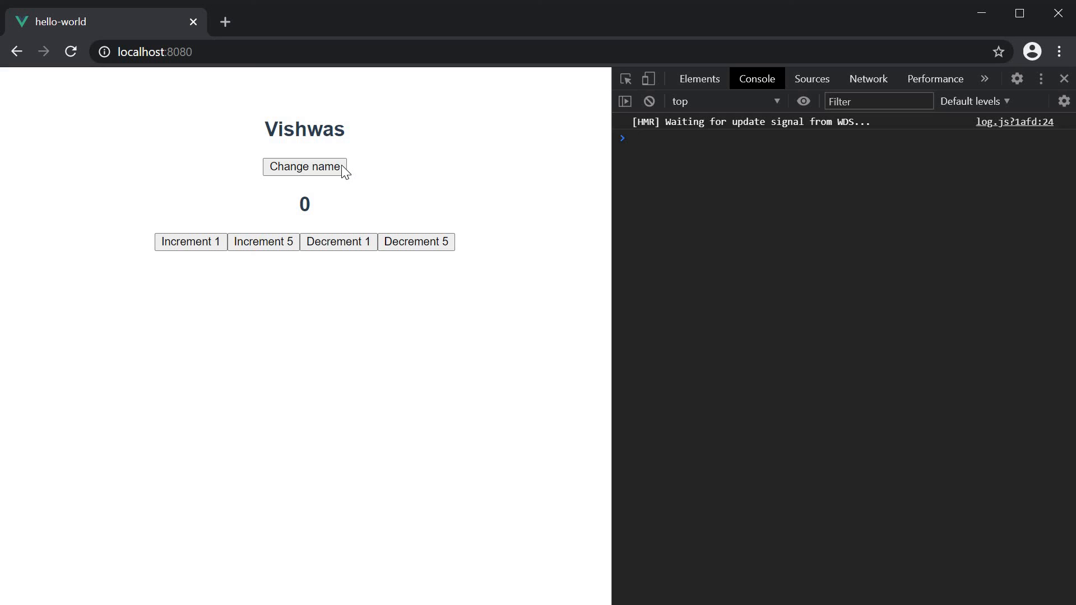
Click Change name once and confirm Batman, count 1, and two Event logs in the Console
{"action": "left_click", "coordinate": [304, 167]}
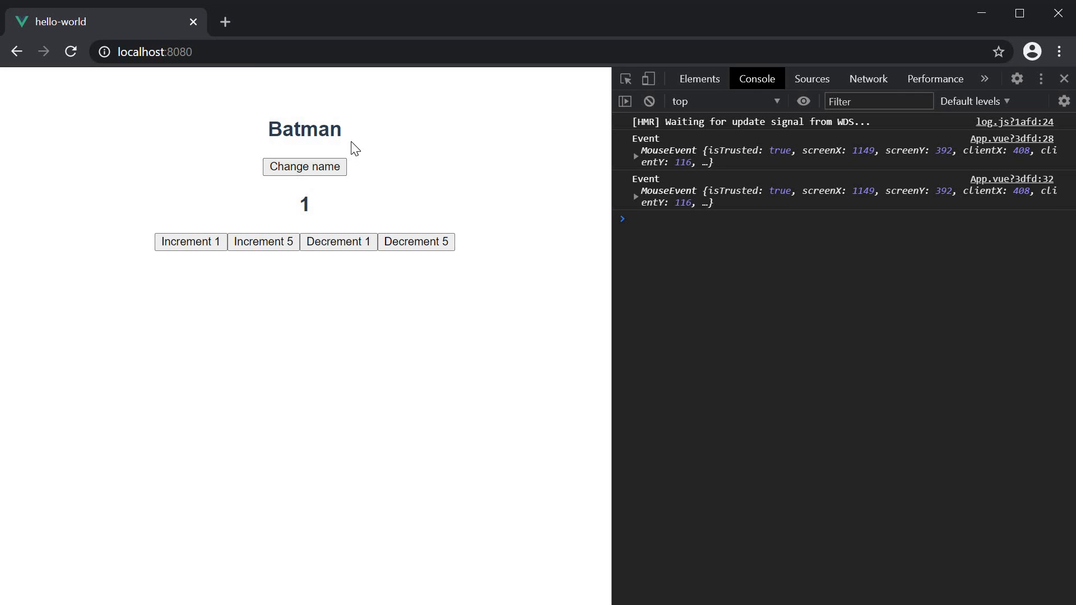
{"action": "mouse_move", "coordinate": [328, 204]}
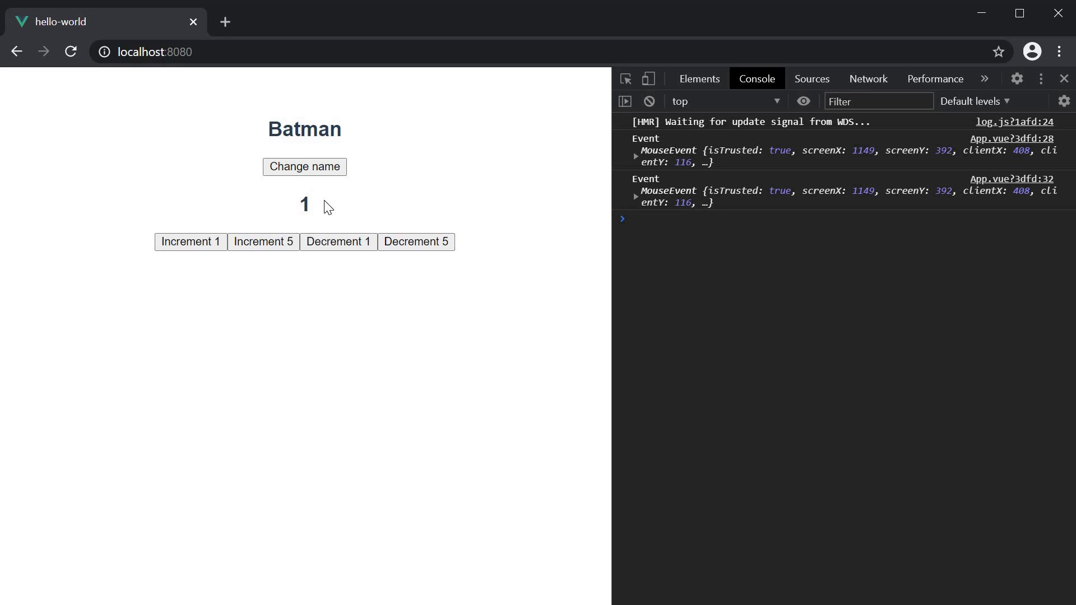
{"action": "mouse_move", "coordinate": [466, 377]}
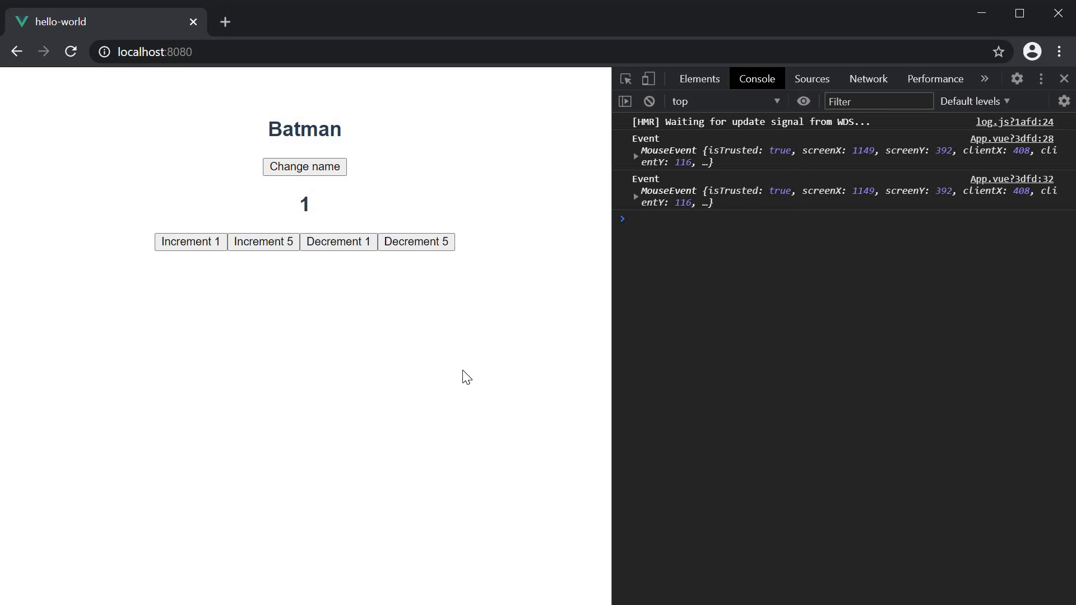